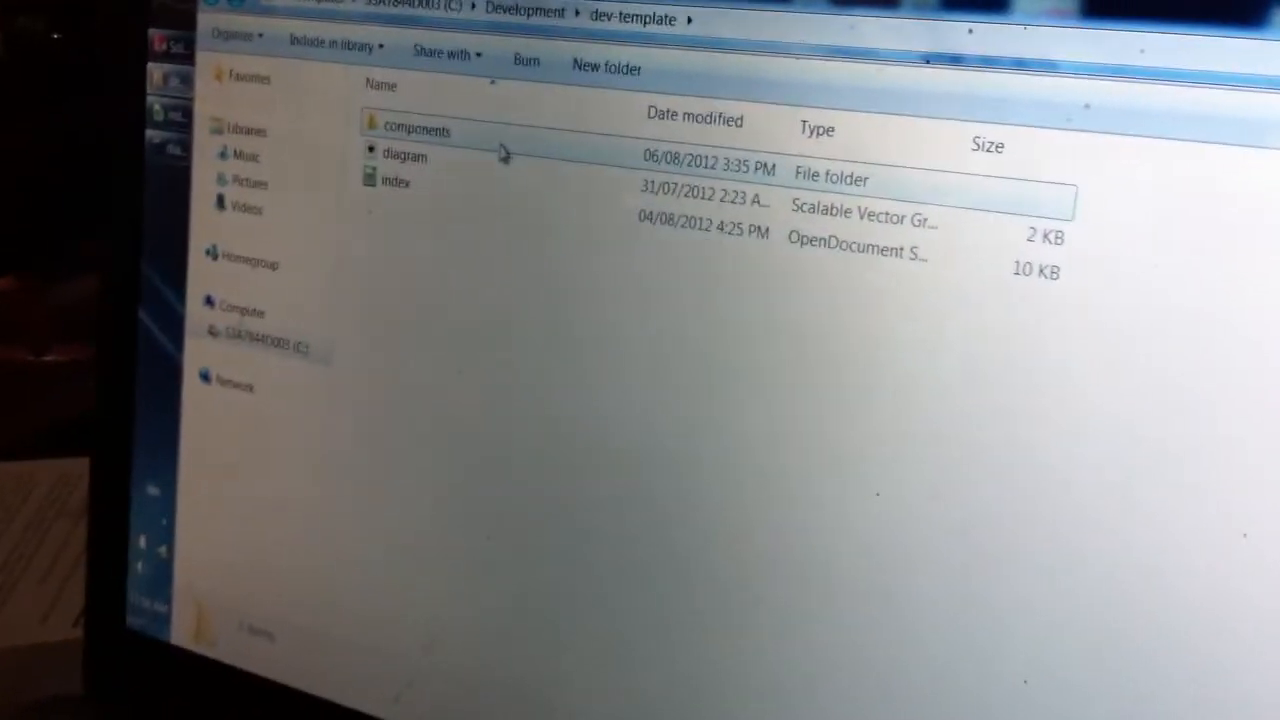
Step: Add numbered subfolders 2 and 3 beside folder 1 in components, then return to dev-template
double_click(416, 128)
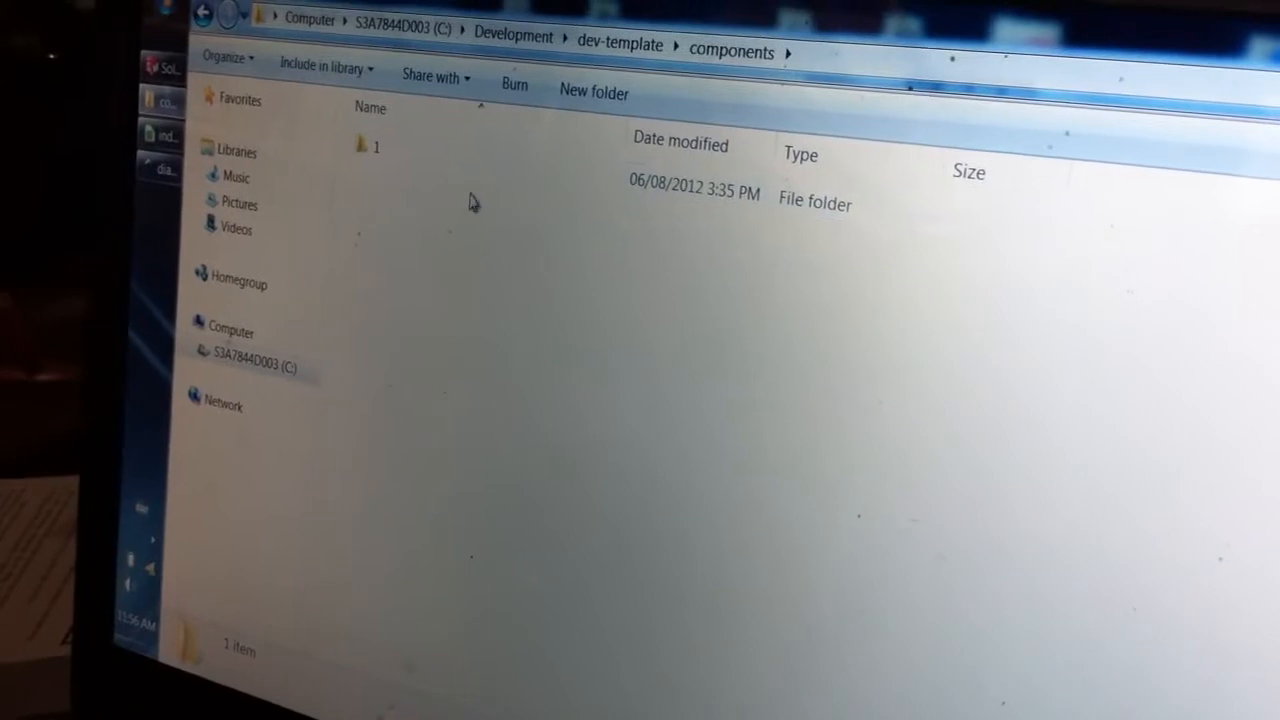
left_click(592, 92)
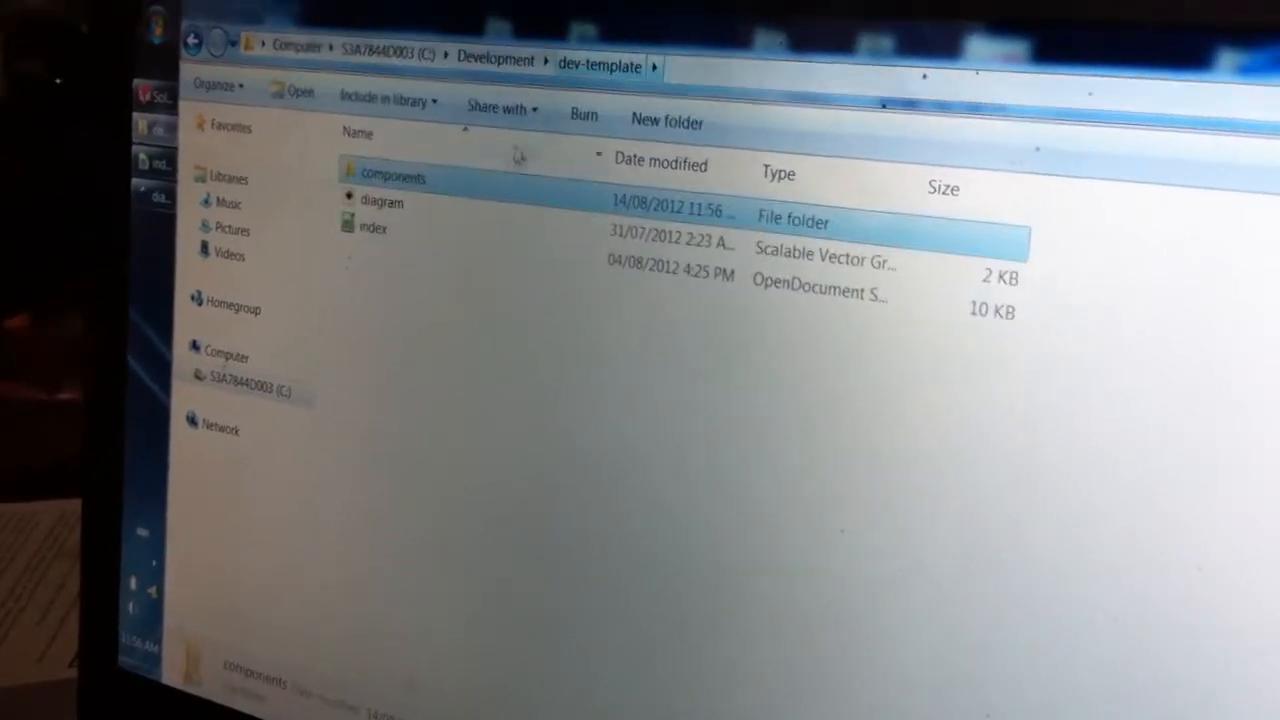
double_click(388, 176)
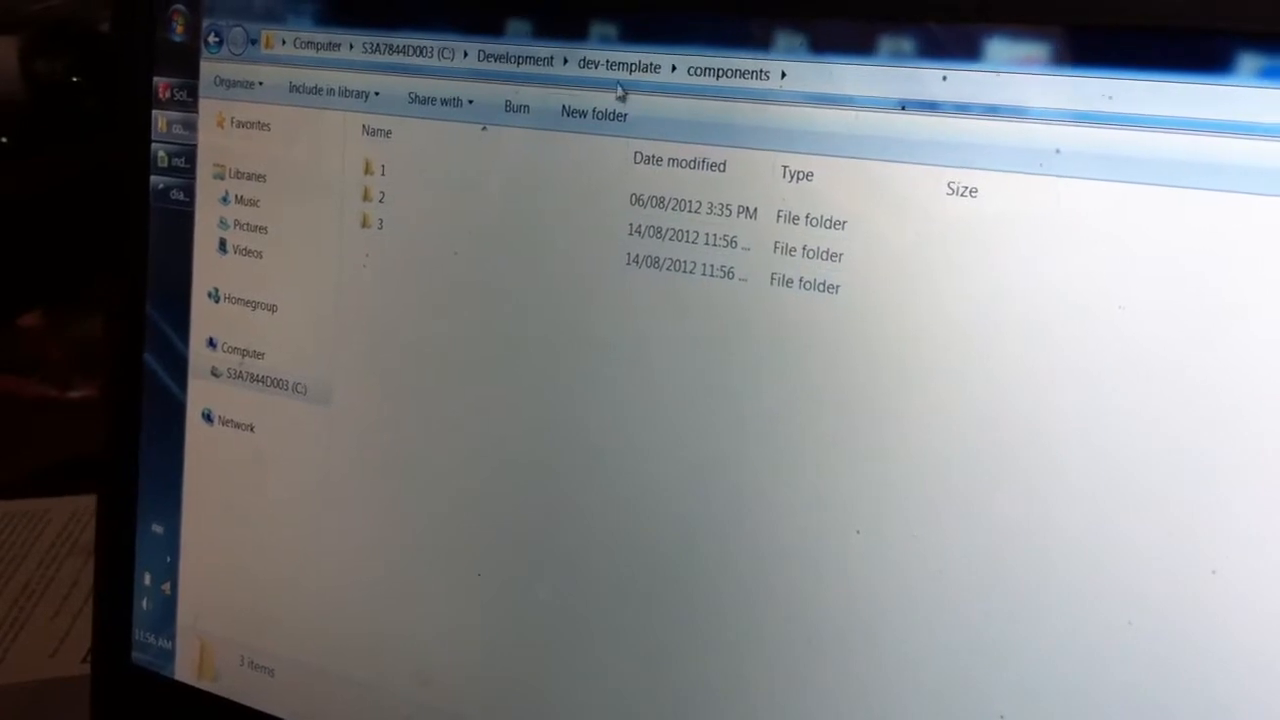
left_click(620, 66)
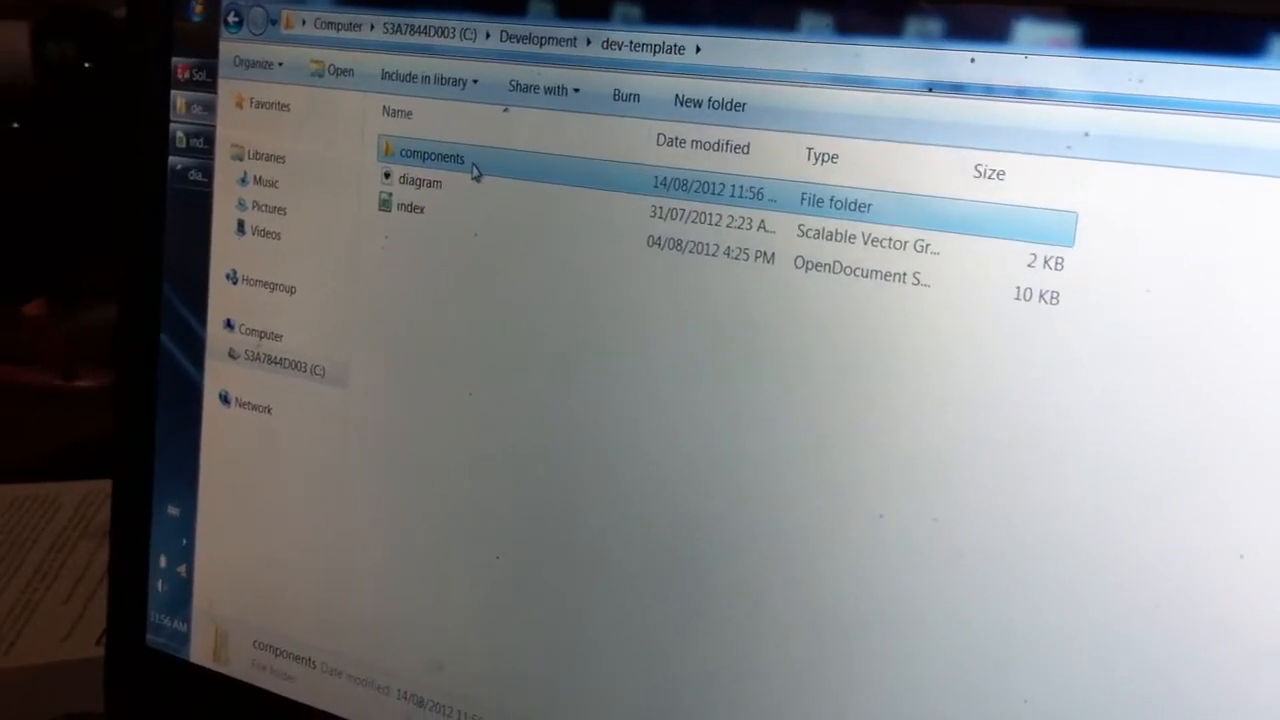
double_click(430, 156)
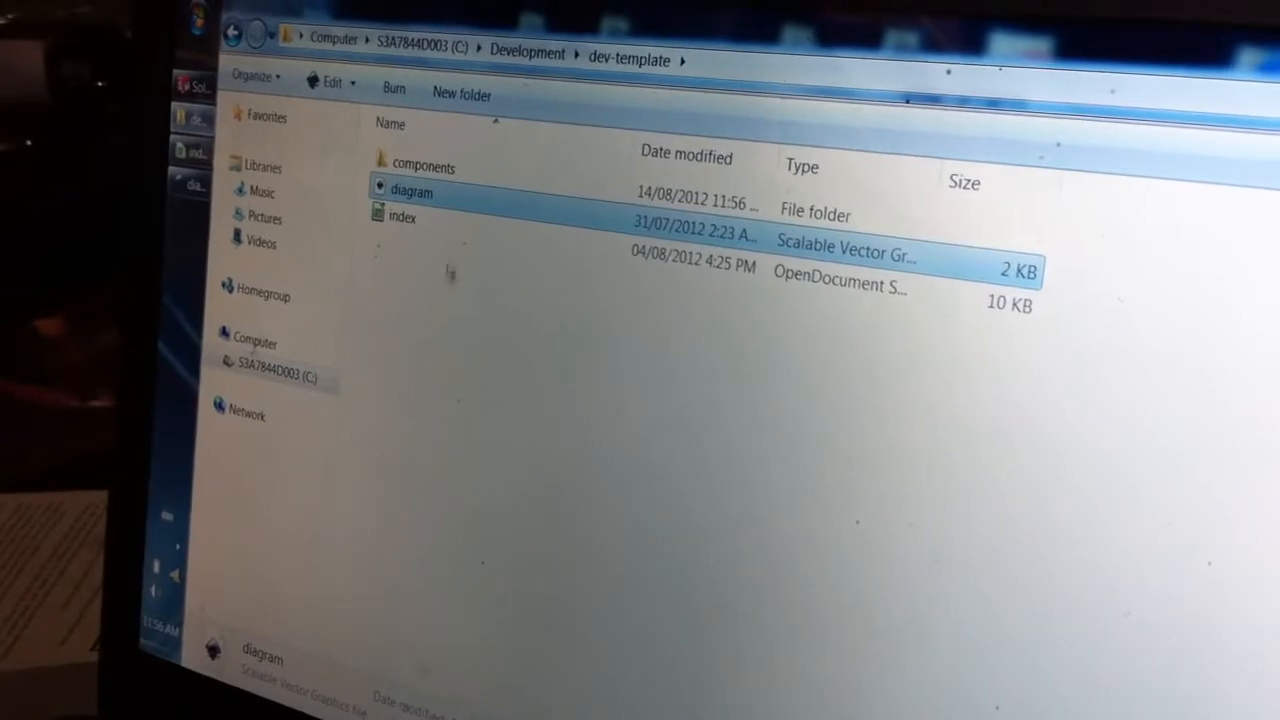
Step: Try test text 'asdasdasd' on diagram.svg and close it without saving
double_click(410, 192)
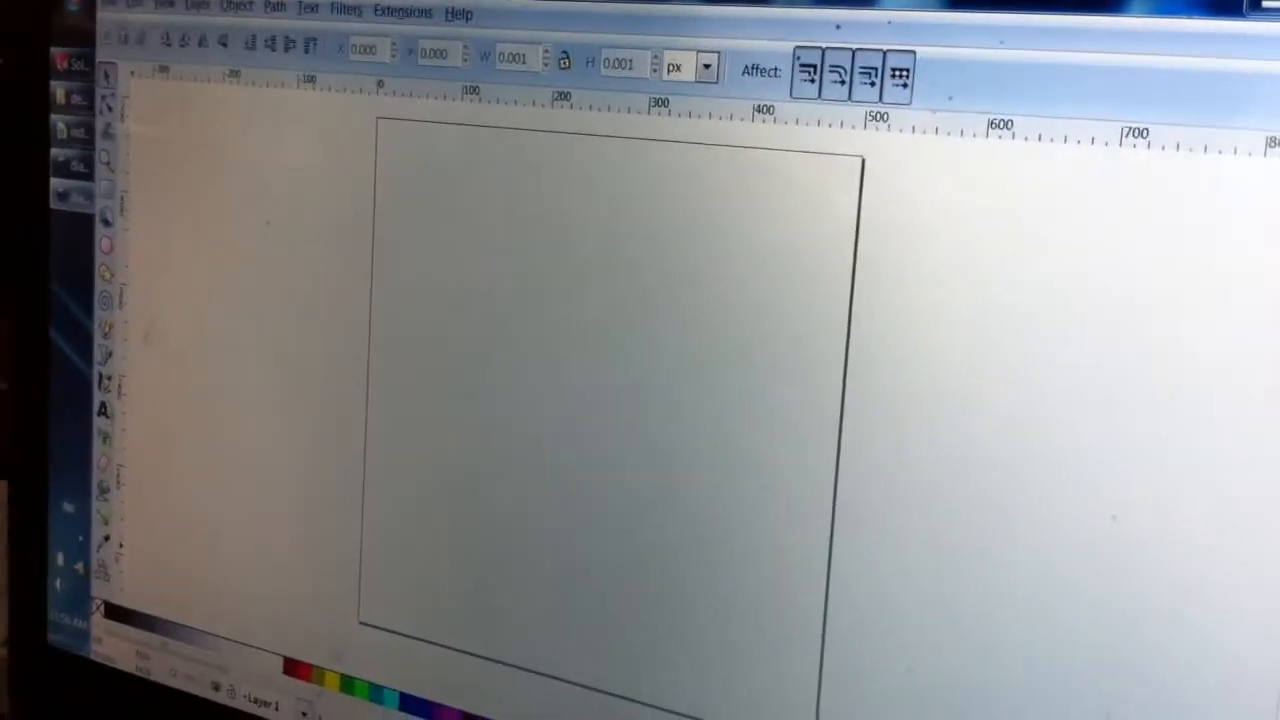
left_click(104, 412)
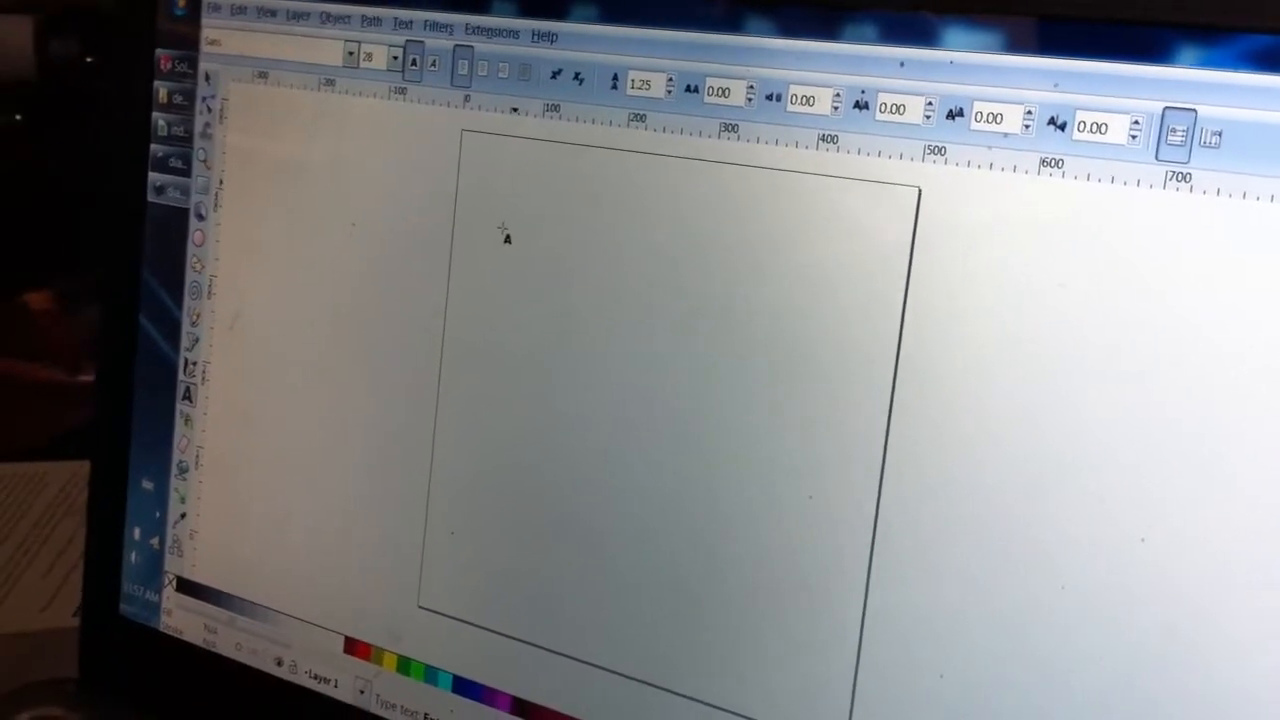
type("asdasdasd")
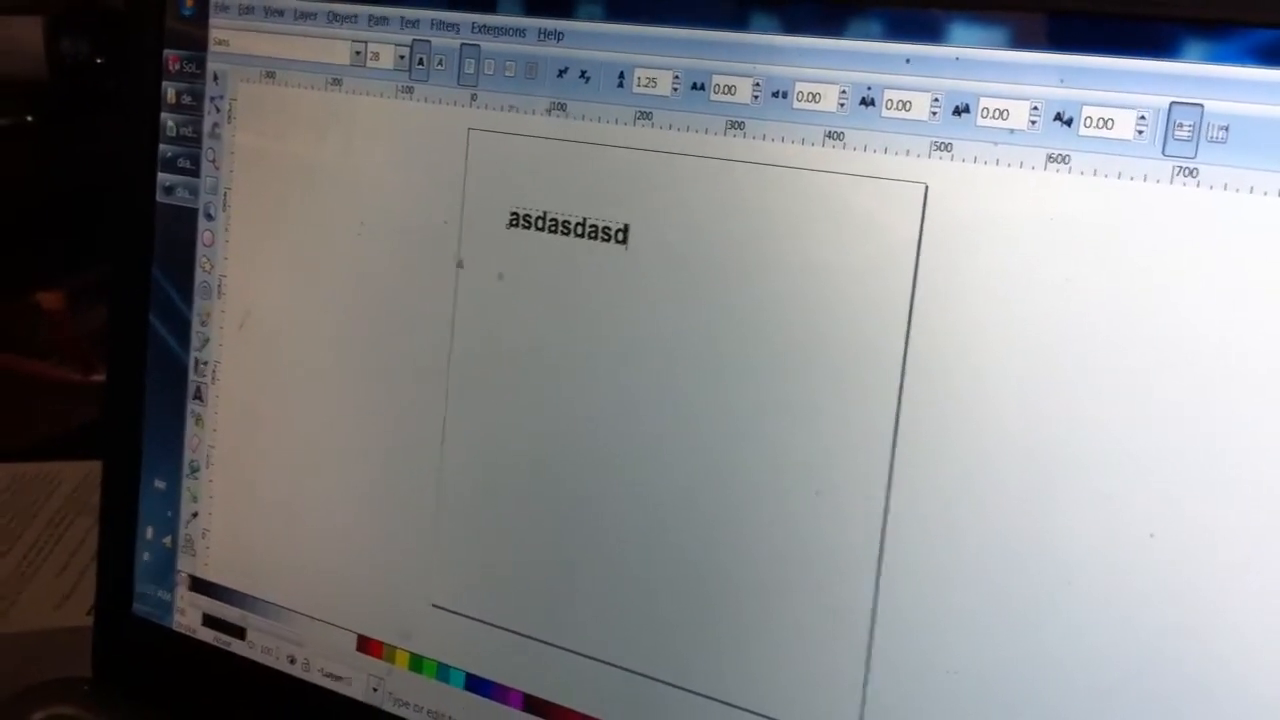
left_click(216, 88)
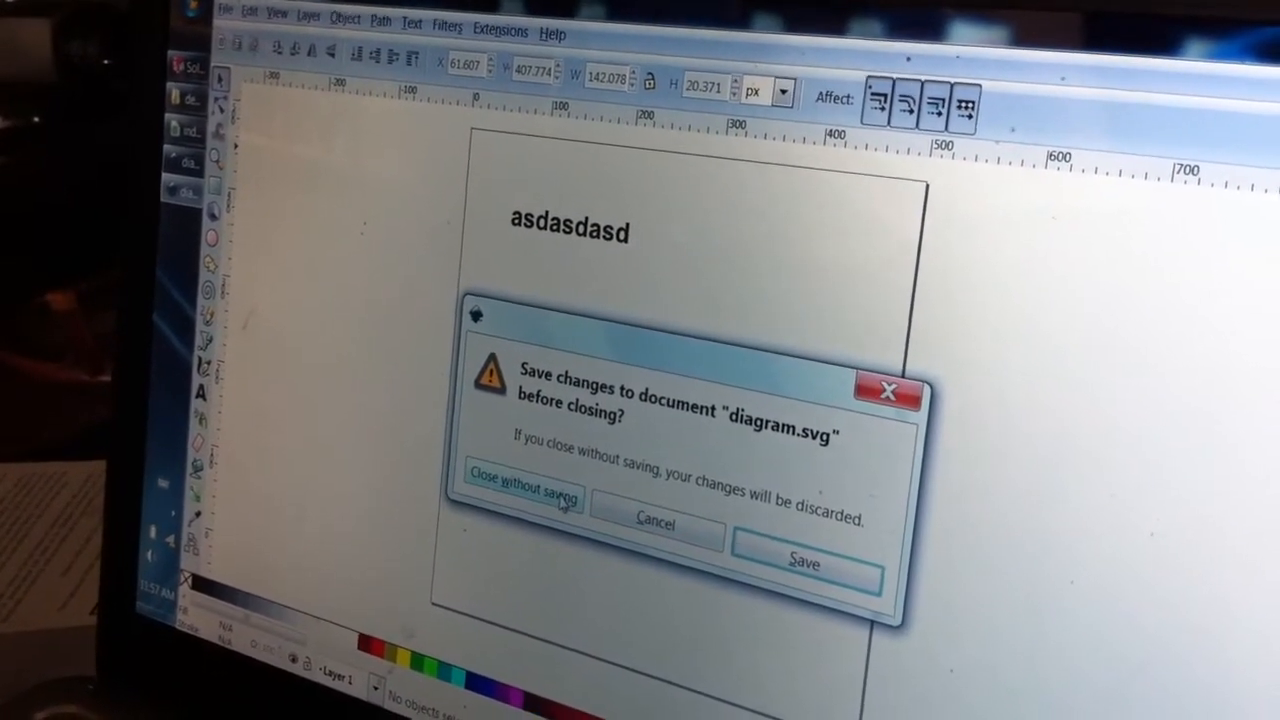
left_click(520, 496)
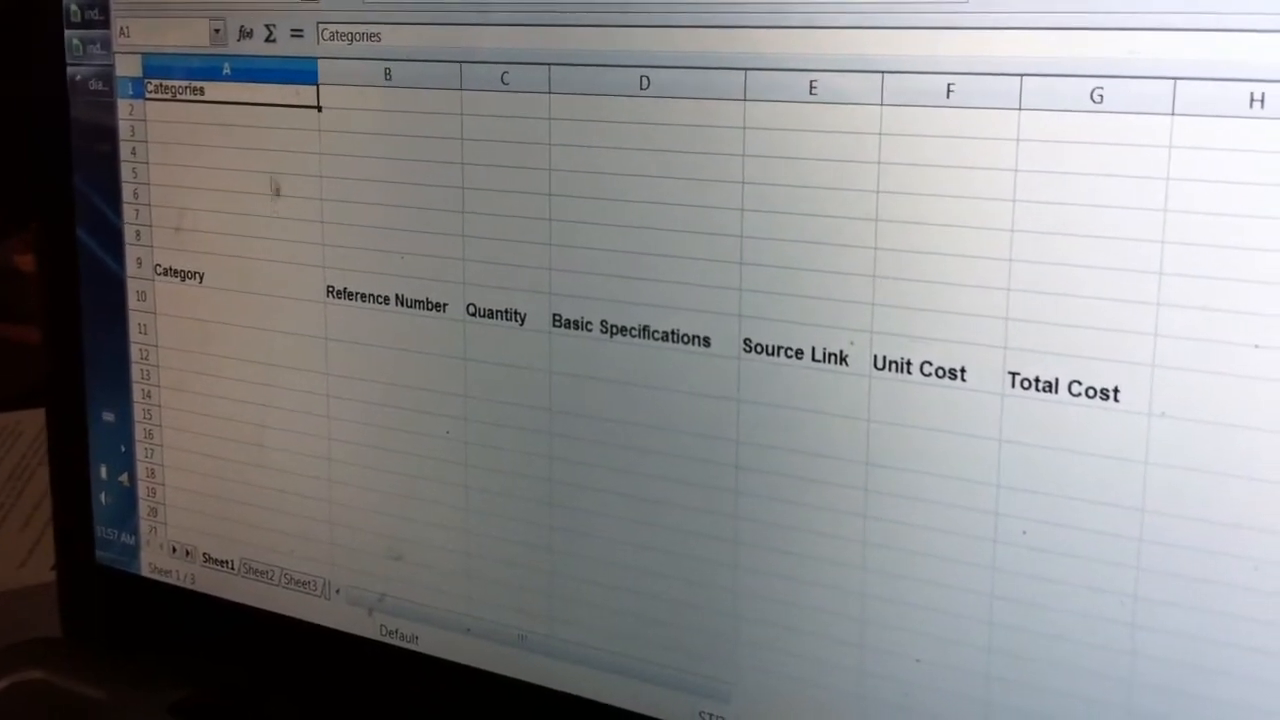
Step: List the categories Fastener, Rectangular Bar, Steel, Resistors and Electronics under Categories
left_click(224, 130)
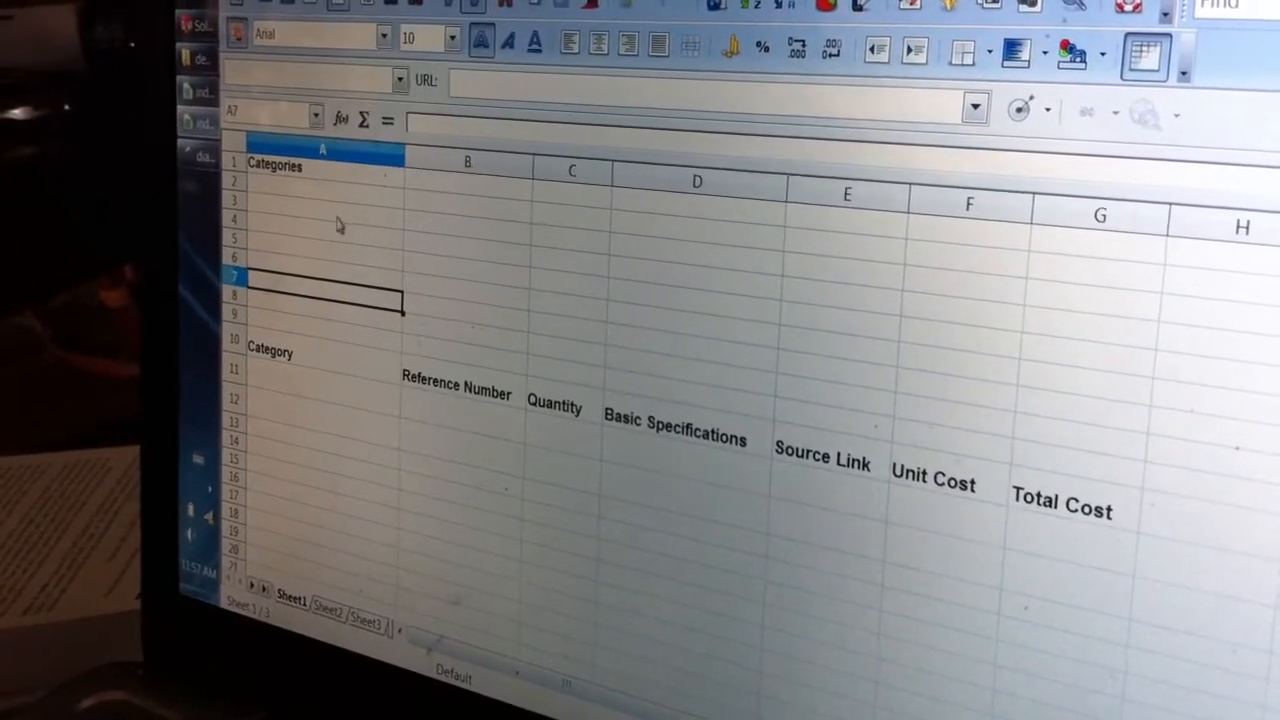
type("Fastener")
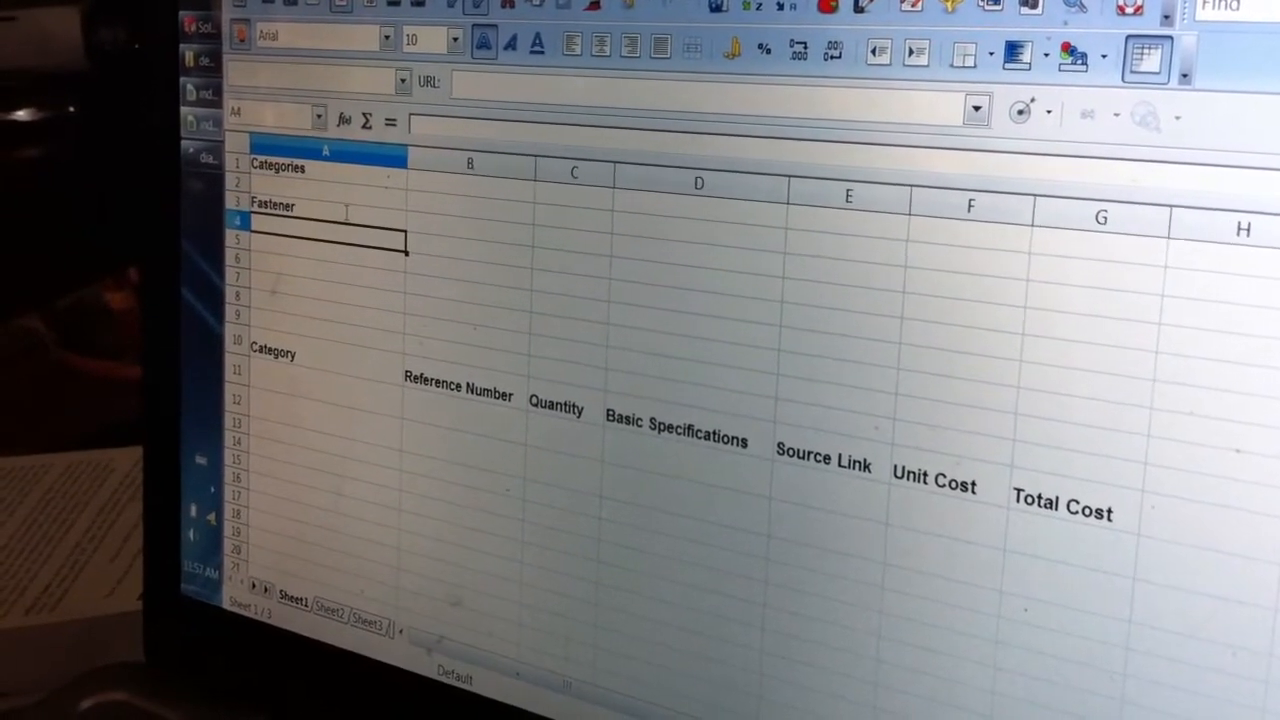
type("Rectangular Ba")
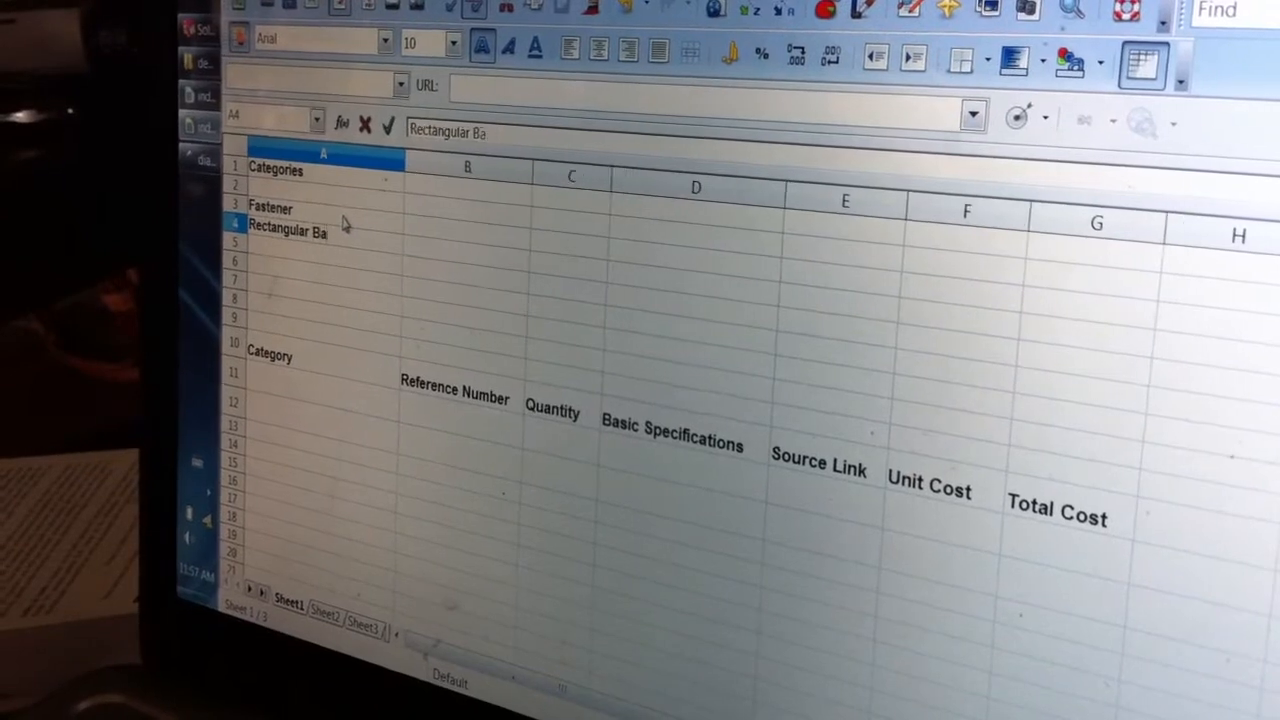
type("Steel")
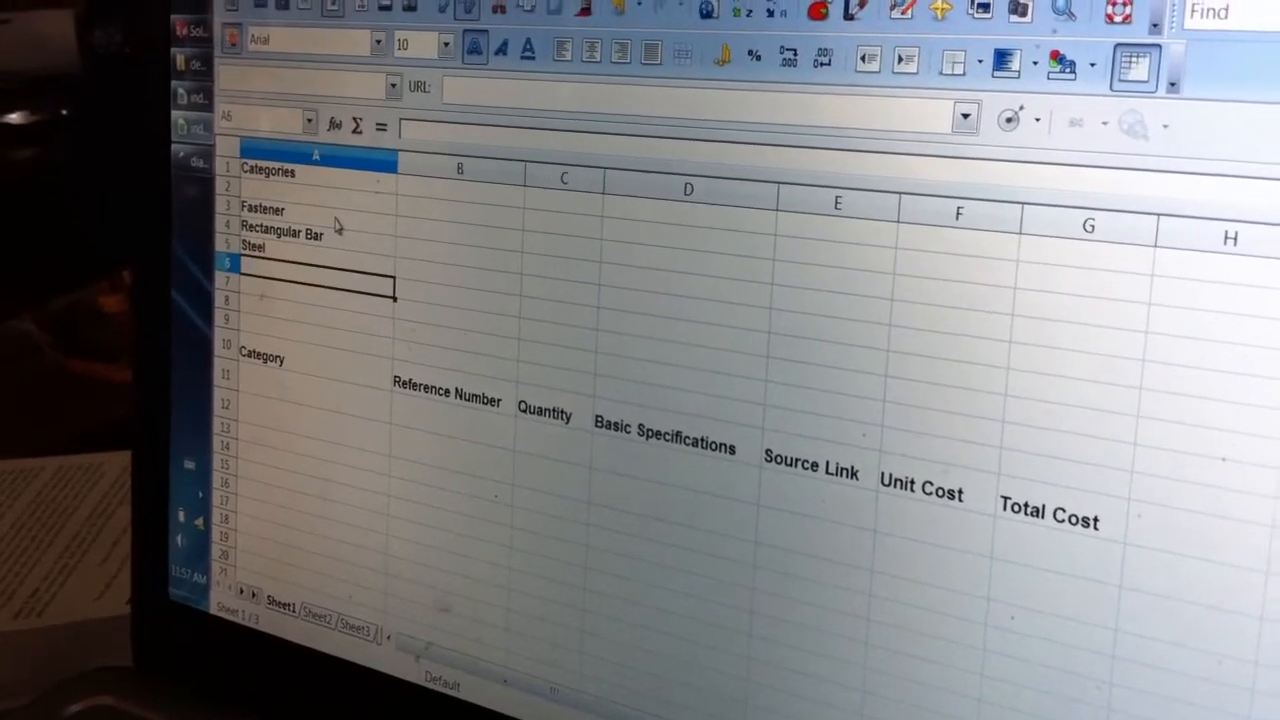
type("Resistors")
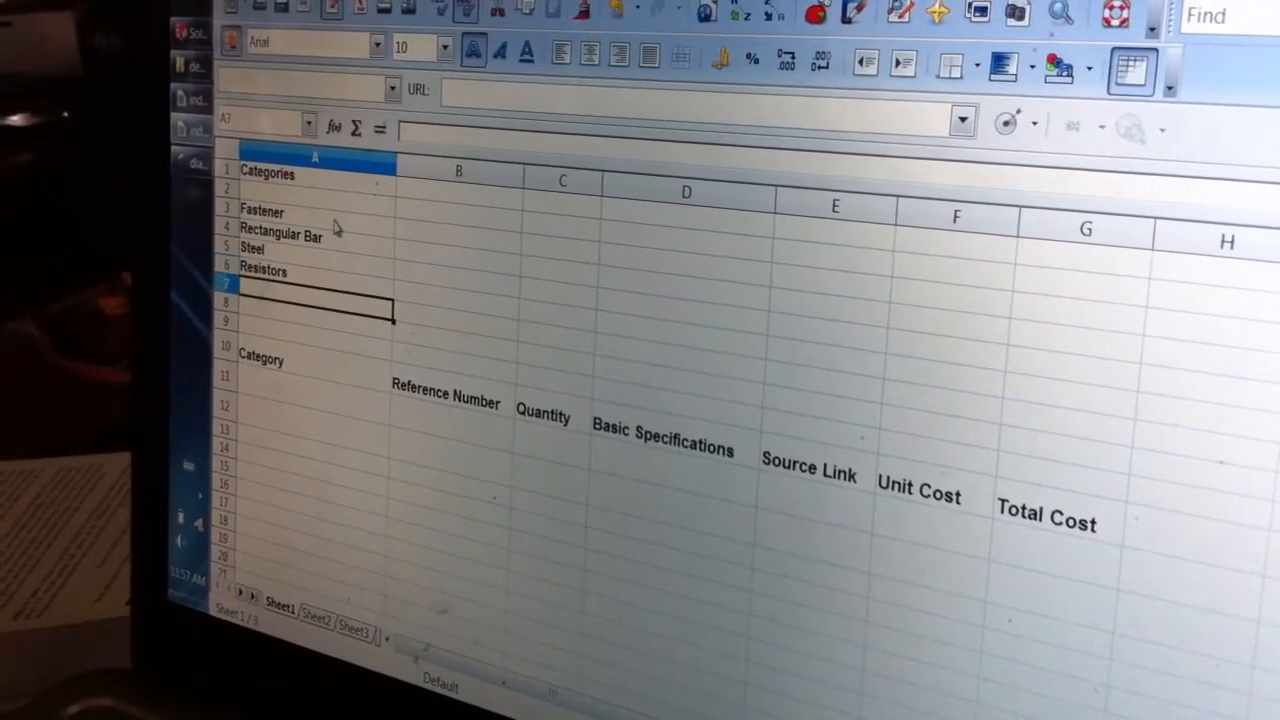
type("Electronics")
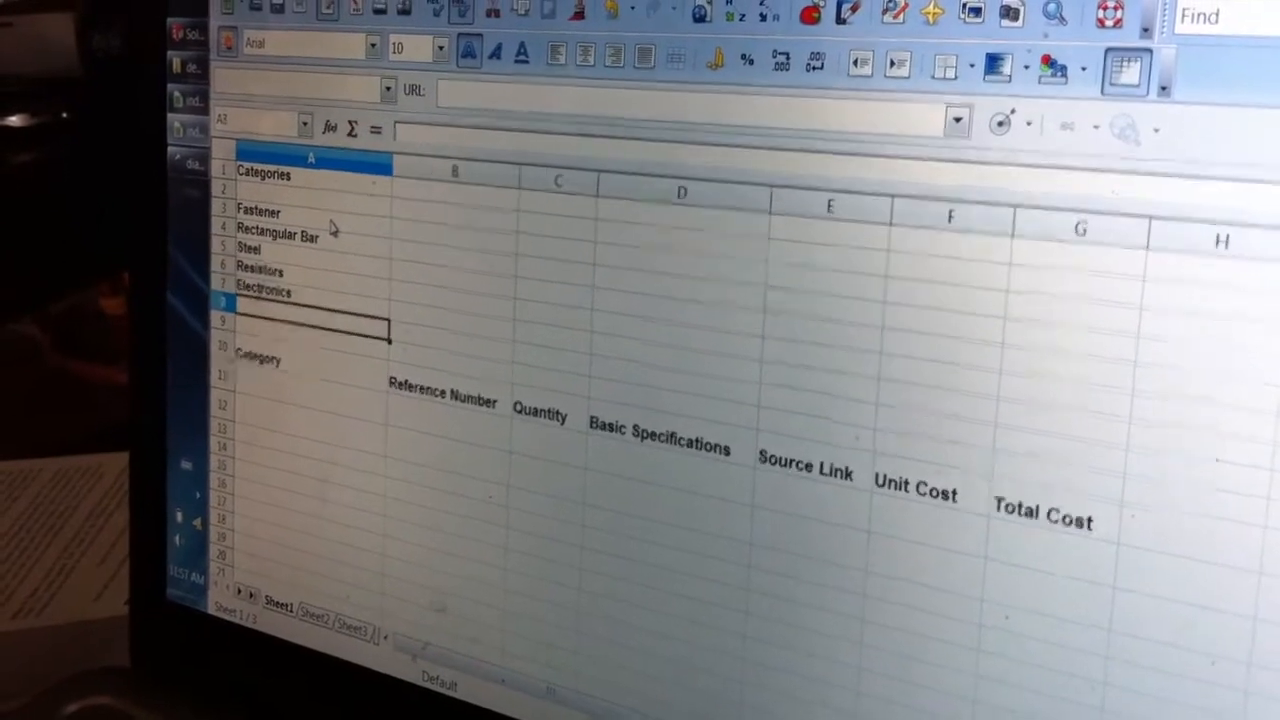
Step: Begin the first part entry with category Electronics and a 1 below the headers
left_click_drag(260, 212, 260, 292)
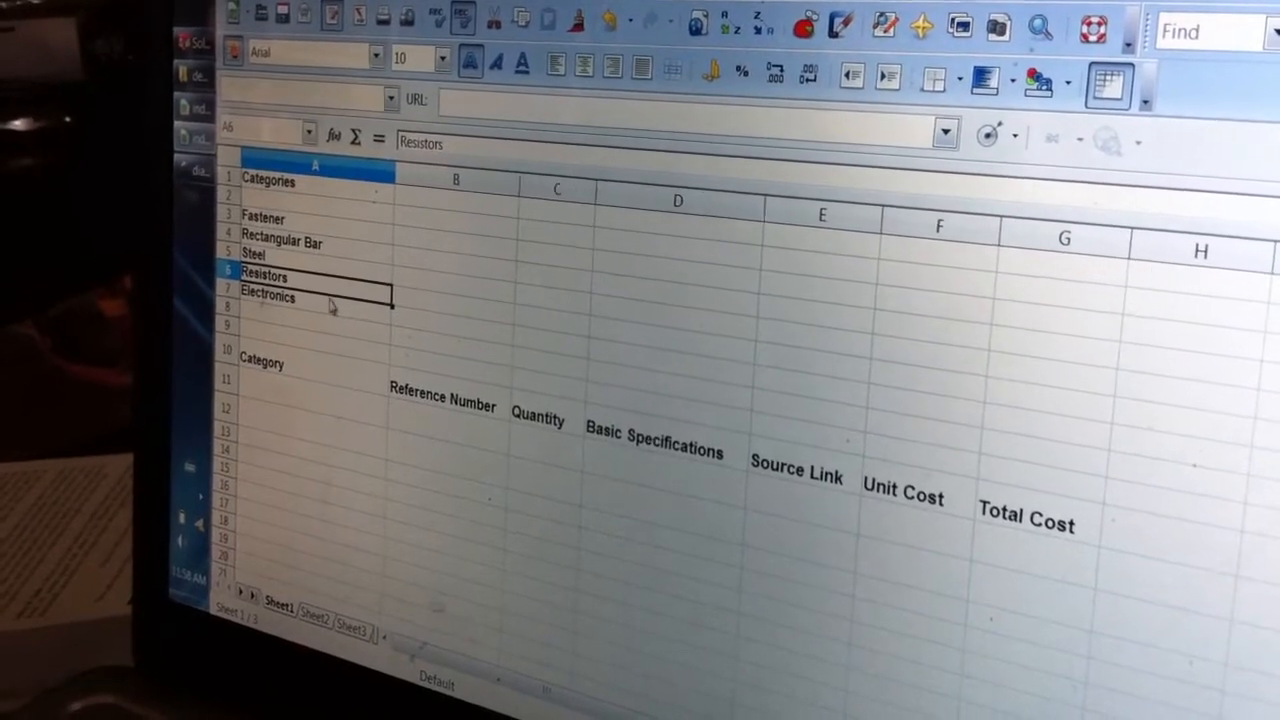
left_click(264, 296)
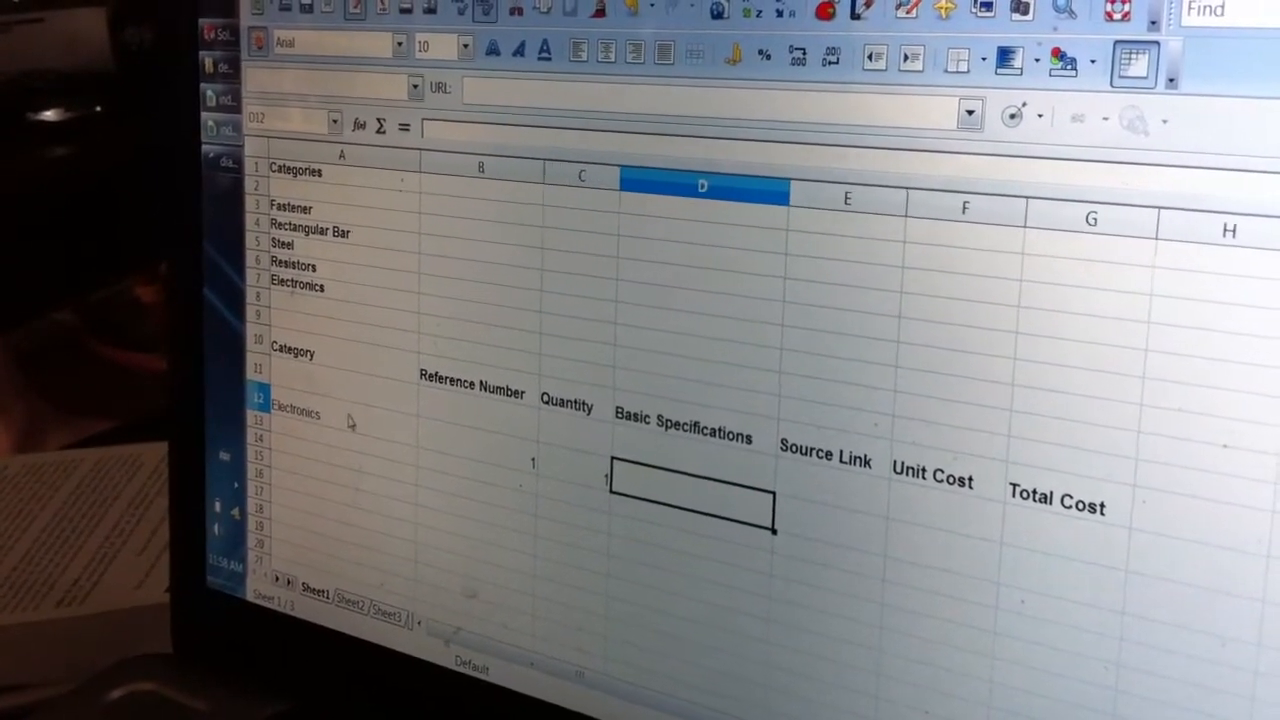
Step: Replace the trial Encoder entry and fill Reference Numbers 1 to 12 down column B
type("A")
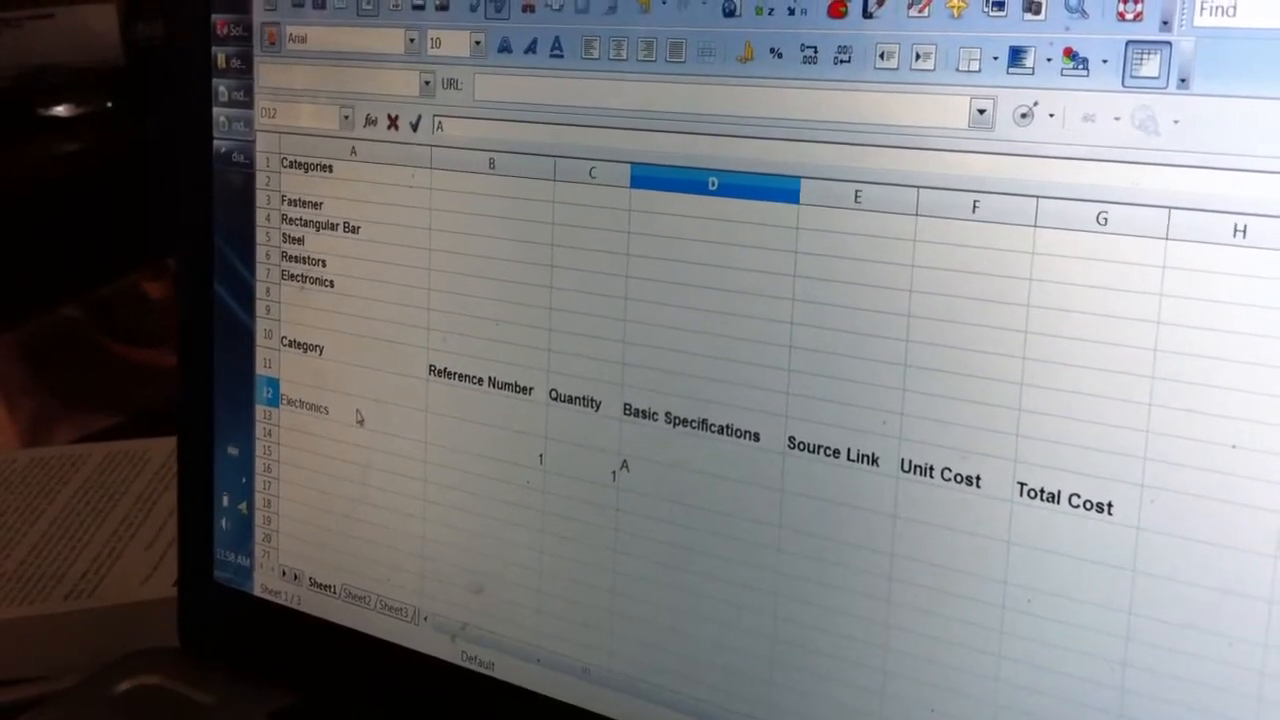
type("Encoder")
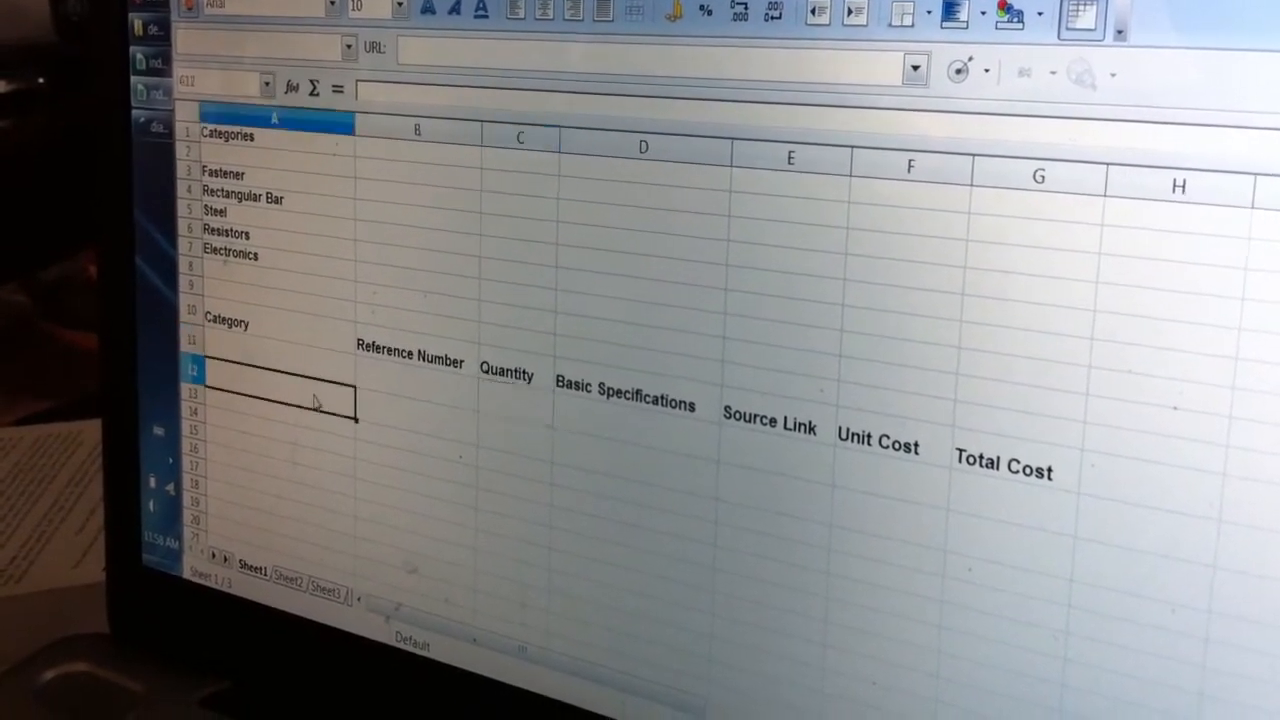
type("1")
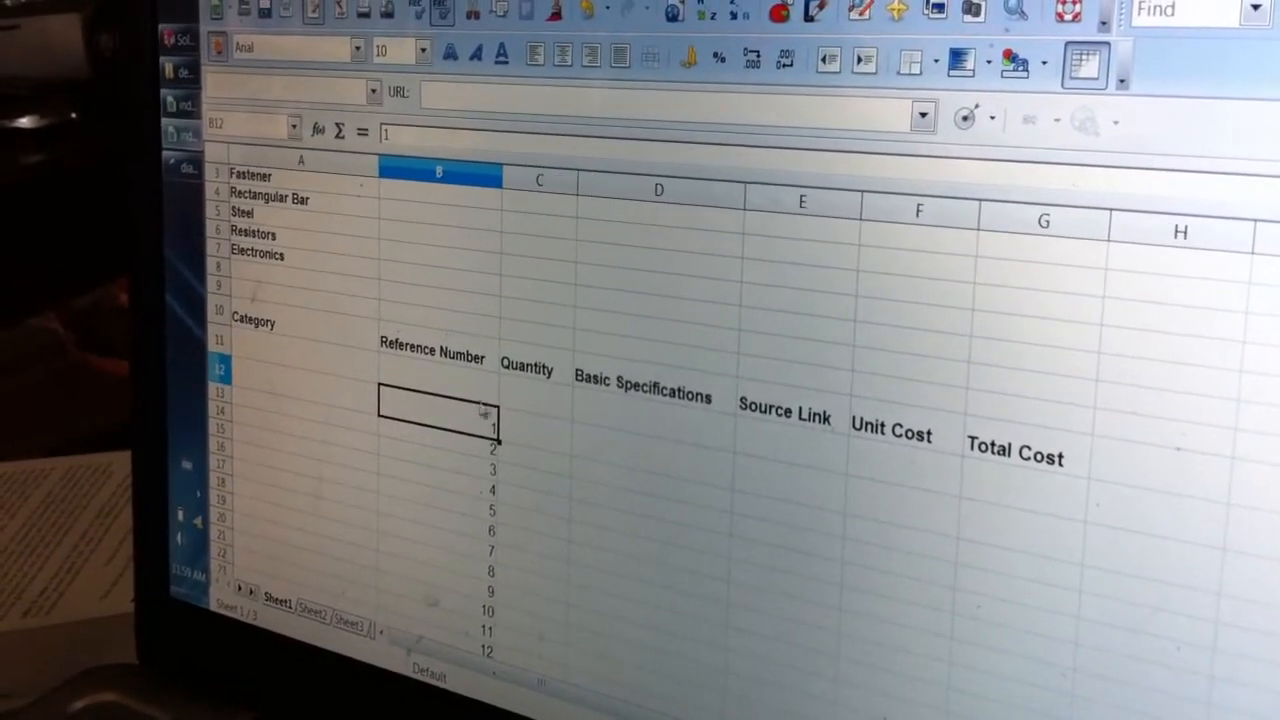
Step: Enter a Fastener part specified M12x1.75 and an Assembly part specified Vise
left_click(784, 500)
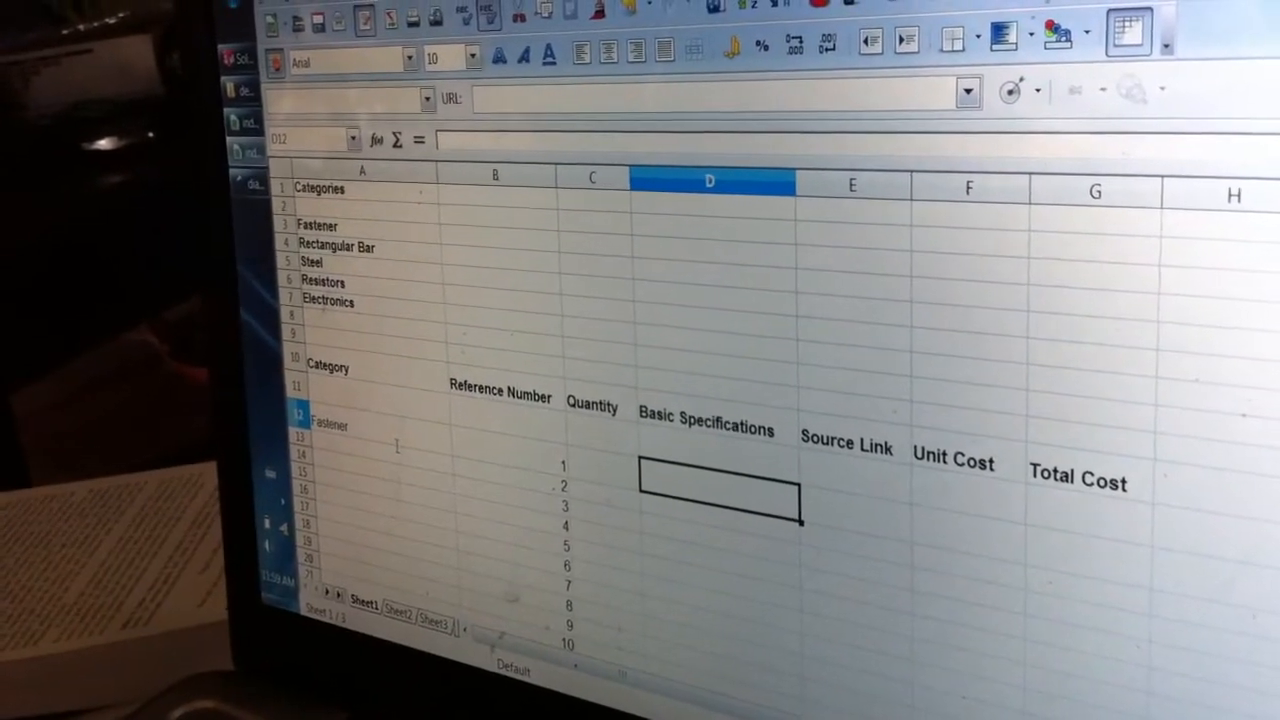
type("M12x1.75")
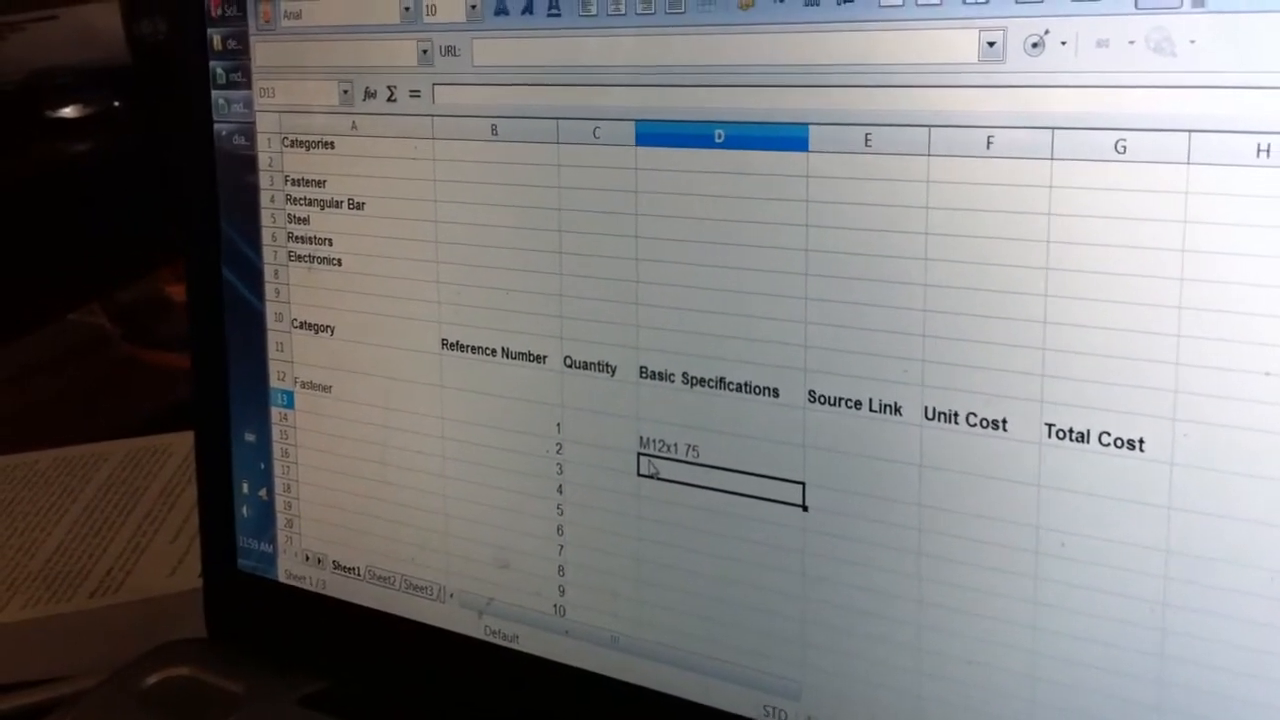
type("Vise")
left_click(356, 400)
type("Assembly")
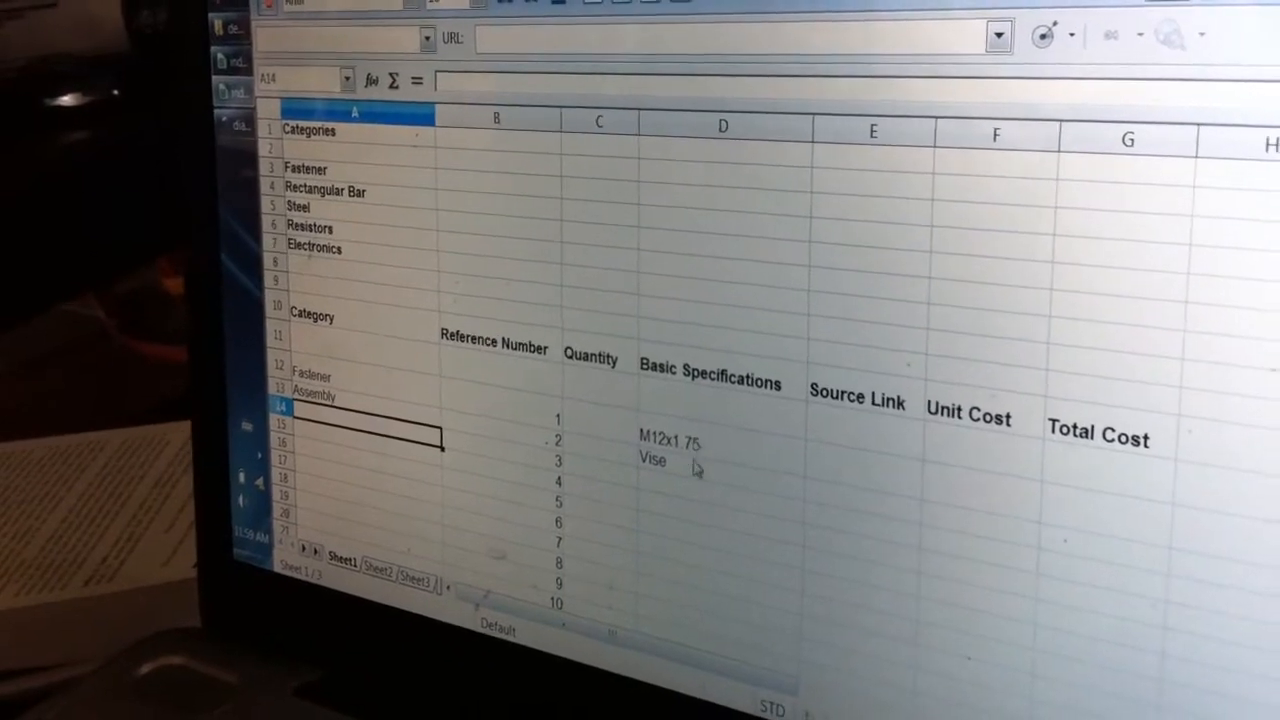
left_click(676, 396)
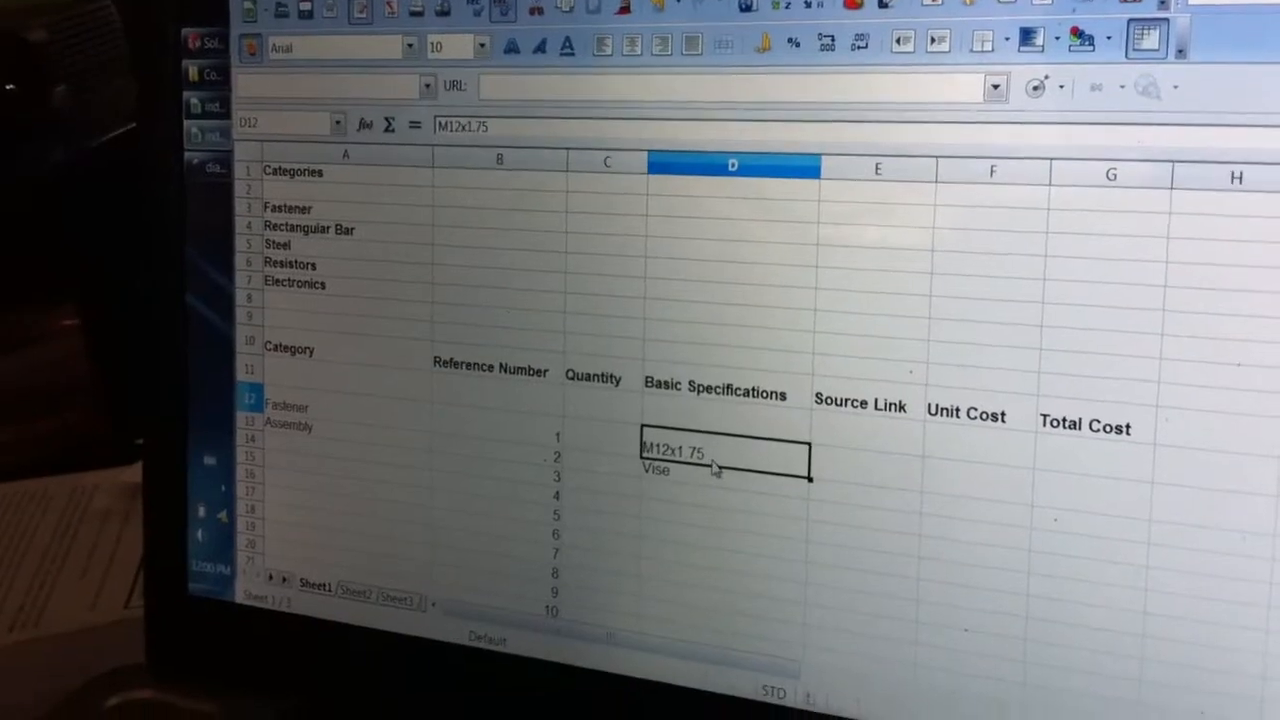
left_click(844, 414)
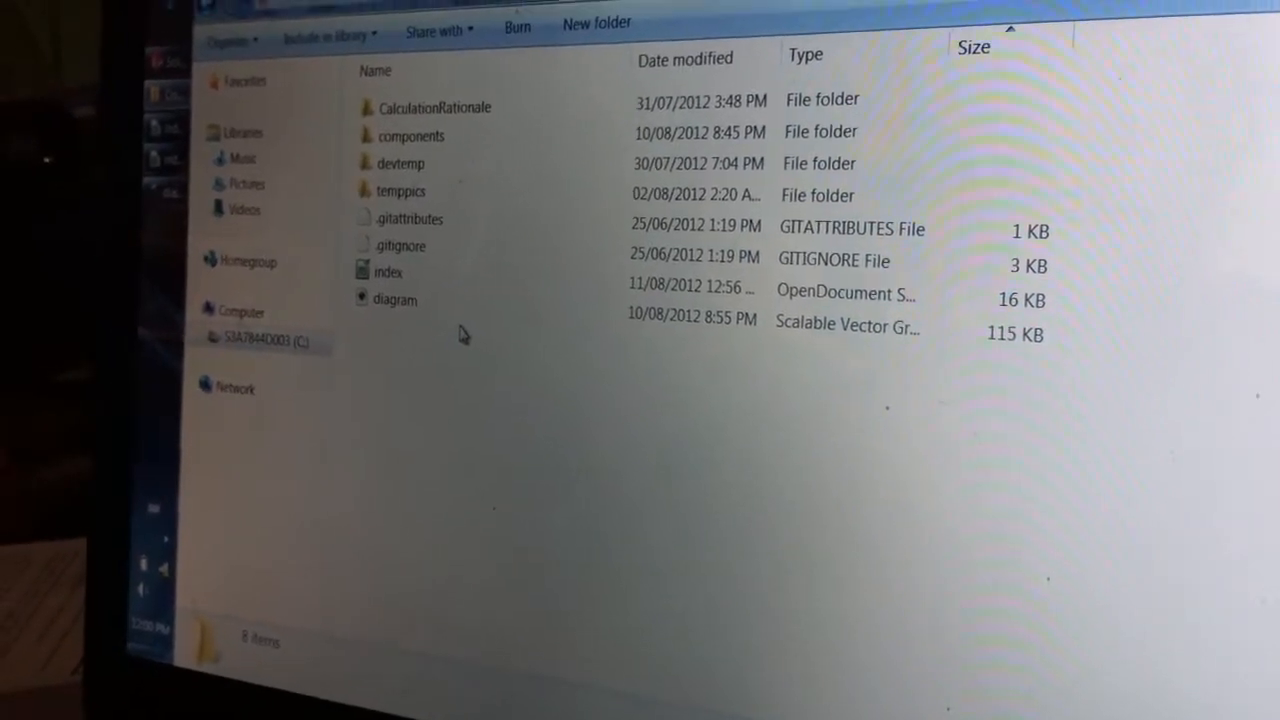
Step: Pick out the diagram file and the components folder in dev-template
left_click(396, 300)
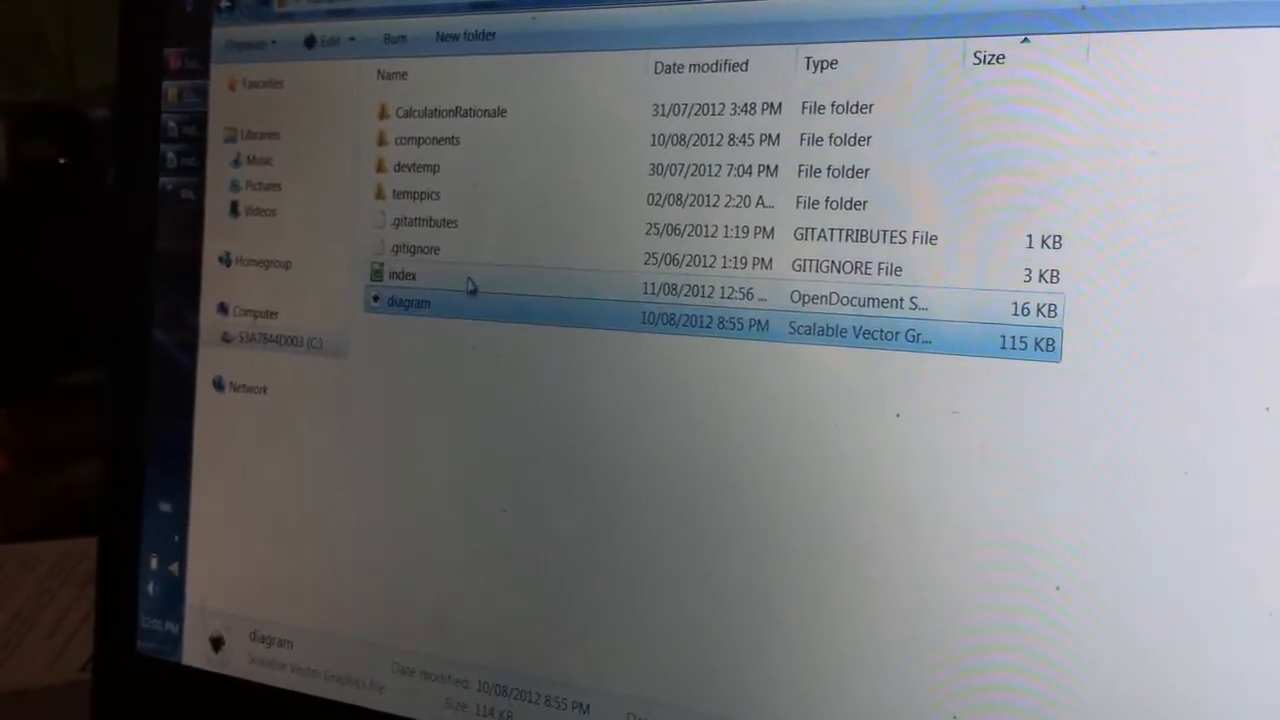
left_click(420, 144)
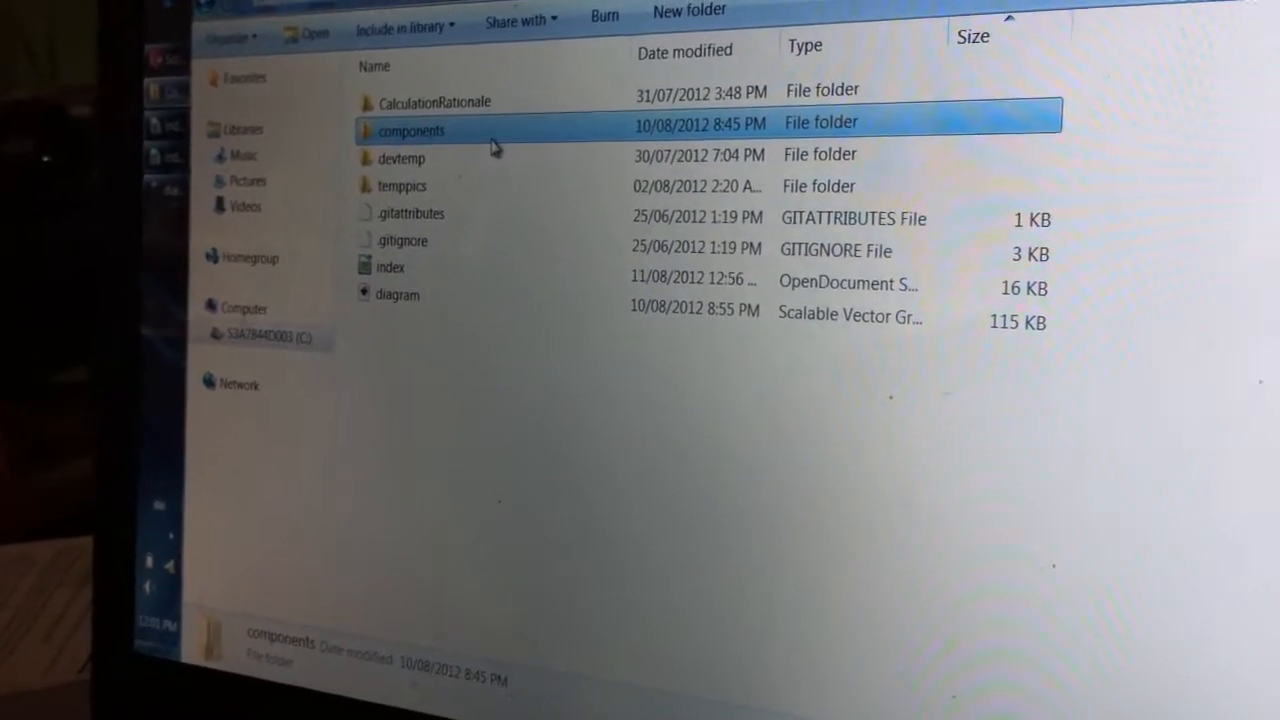
mouse_move(410, 272)
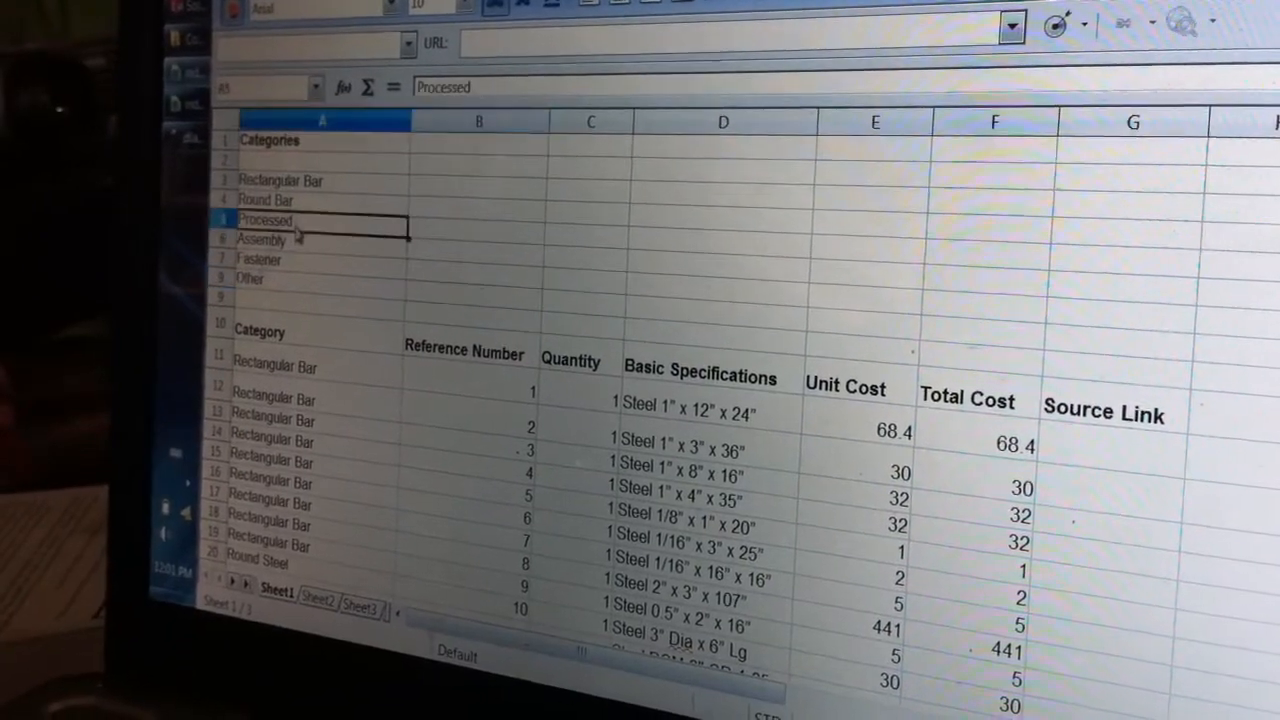
left_click(258, 268)
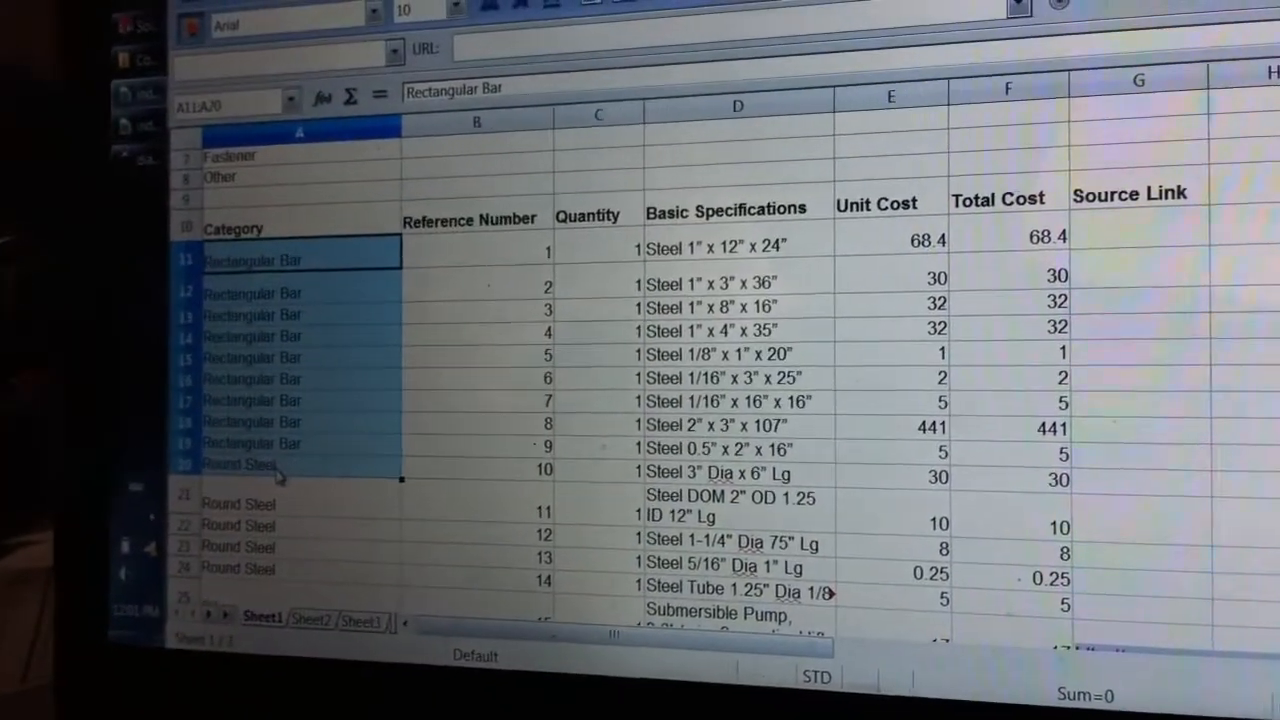
Step: Review the Round Steel and nearby category cells of the fuller parts list
left_click(500, 244)
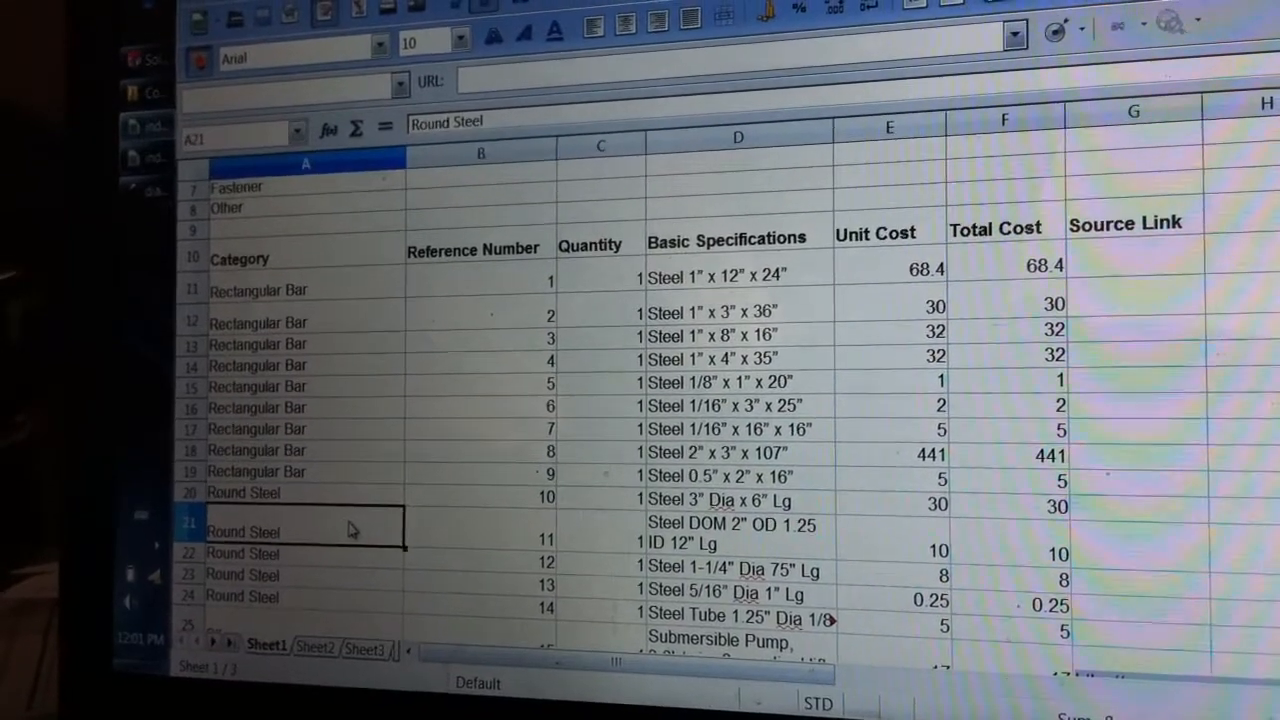
left_click(470, 530)
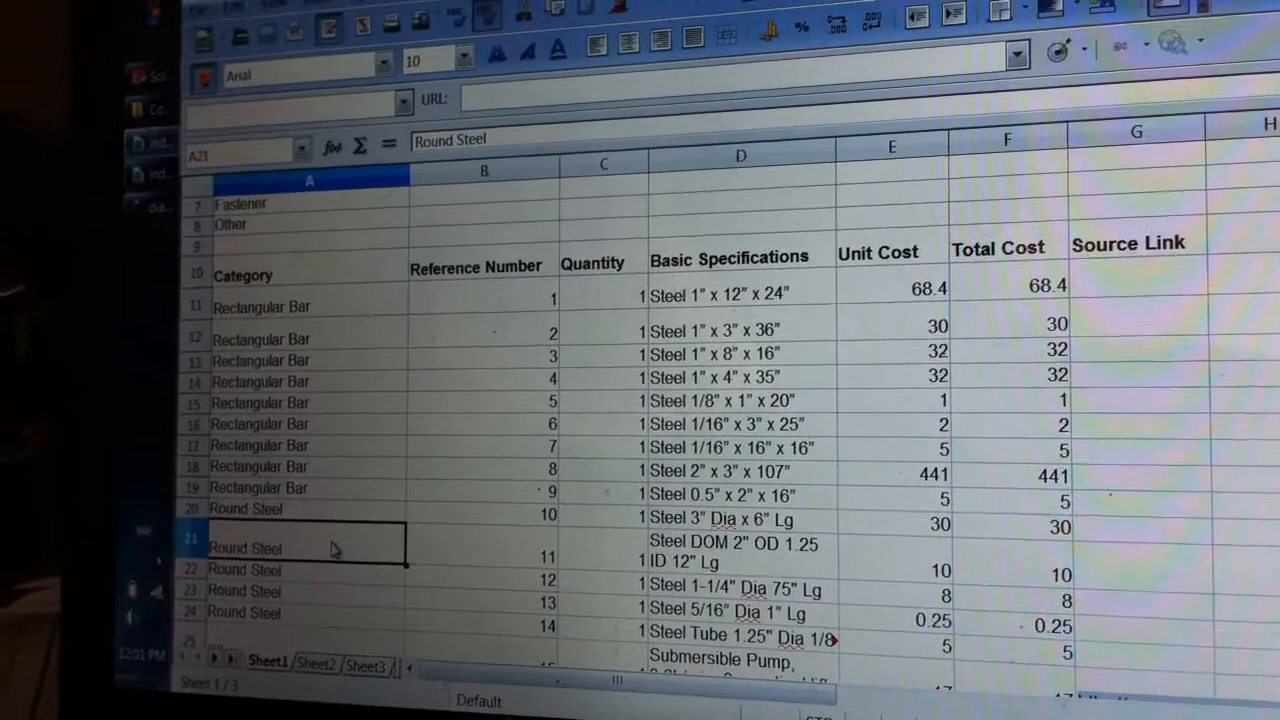
left_click(484, 540)
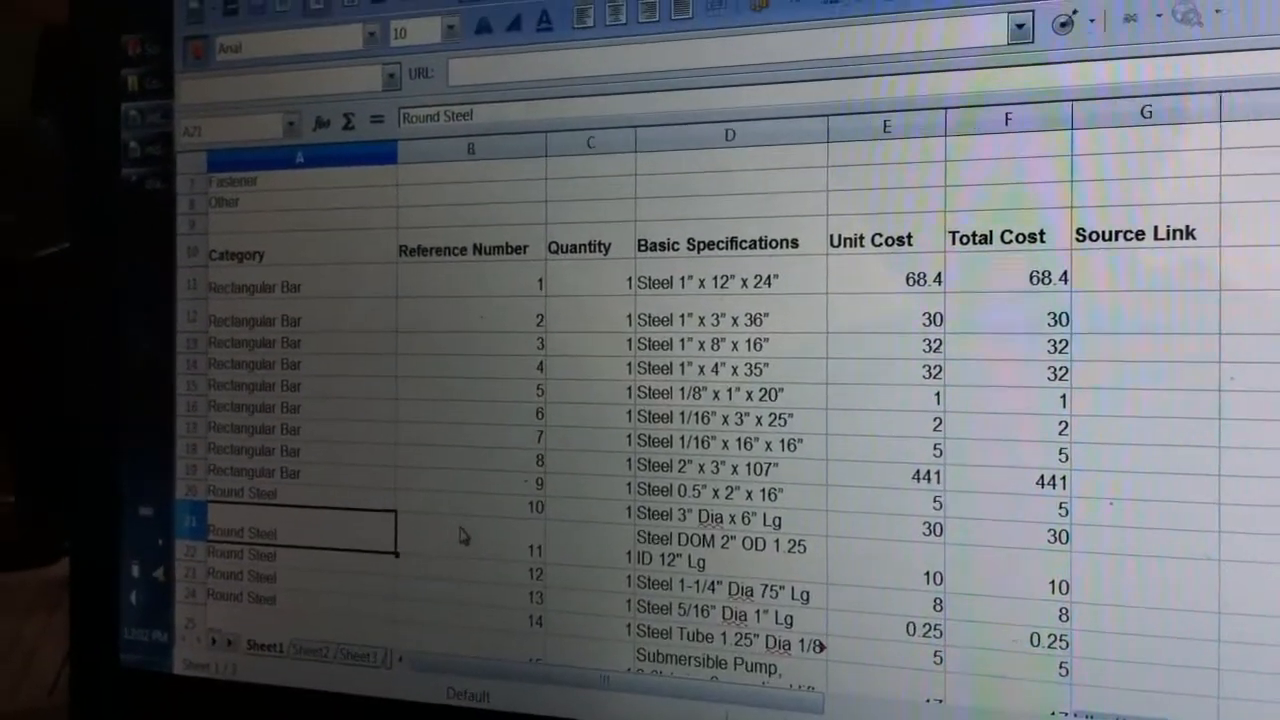
left_click(464, 270)
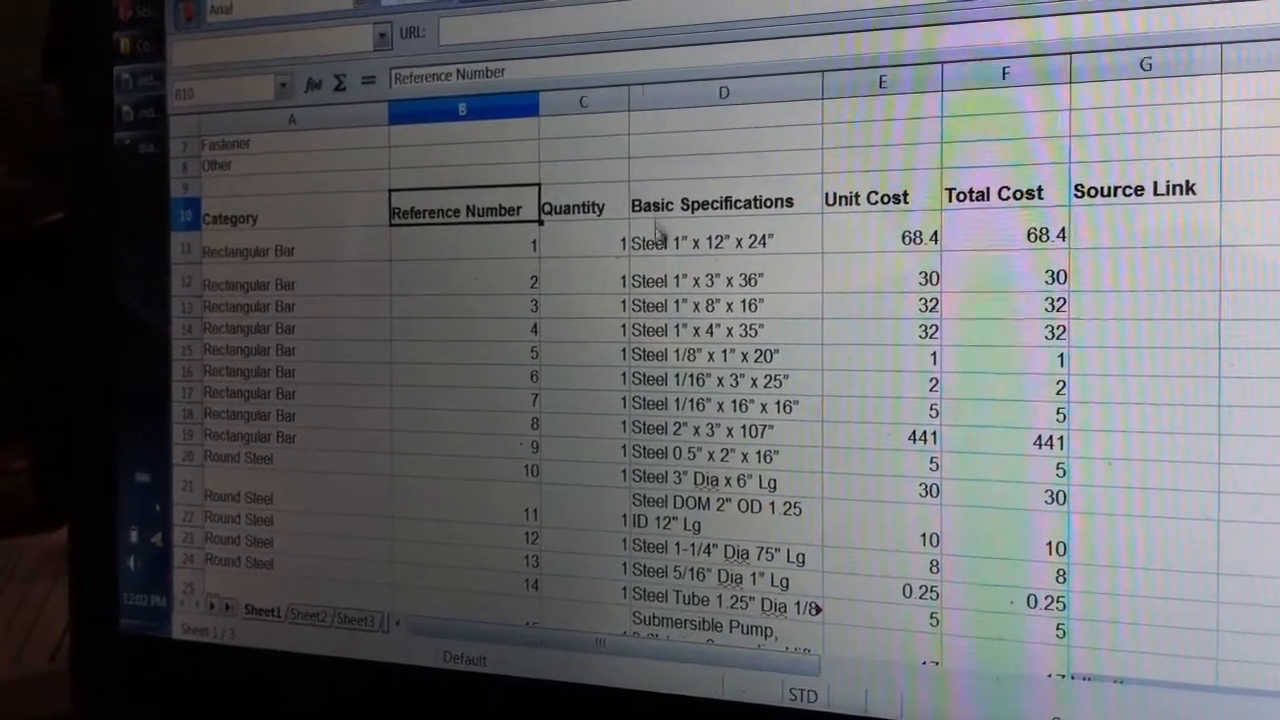
Step: Check the Rectangular Bar entry with its Steel 1" x 3" x 36" specification and scroll to the processed parts
left_click(290, 248)
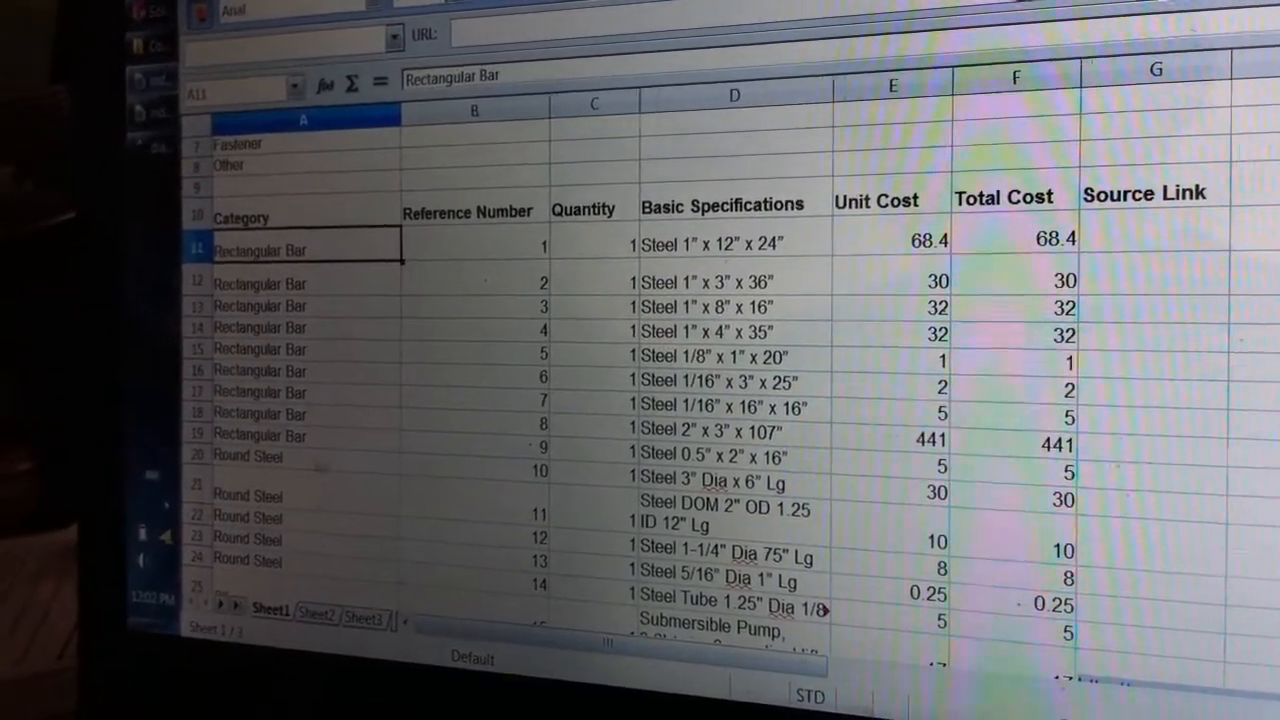
left_click(890, 240)
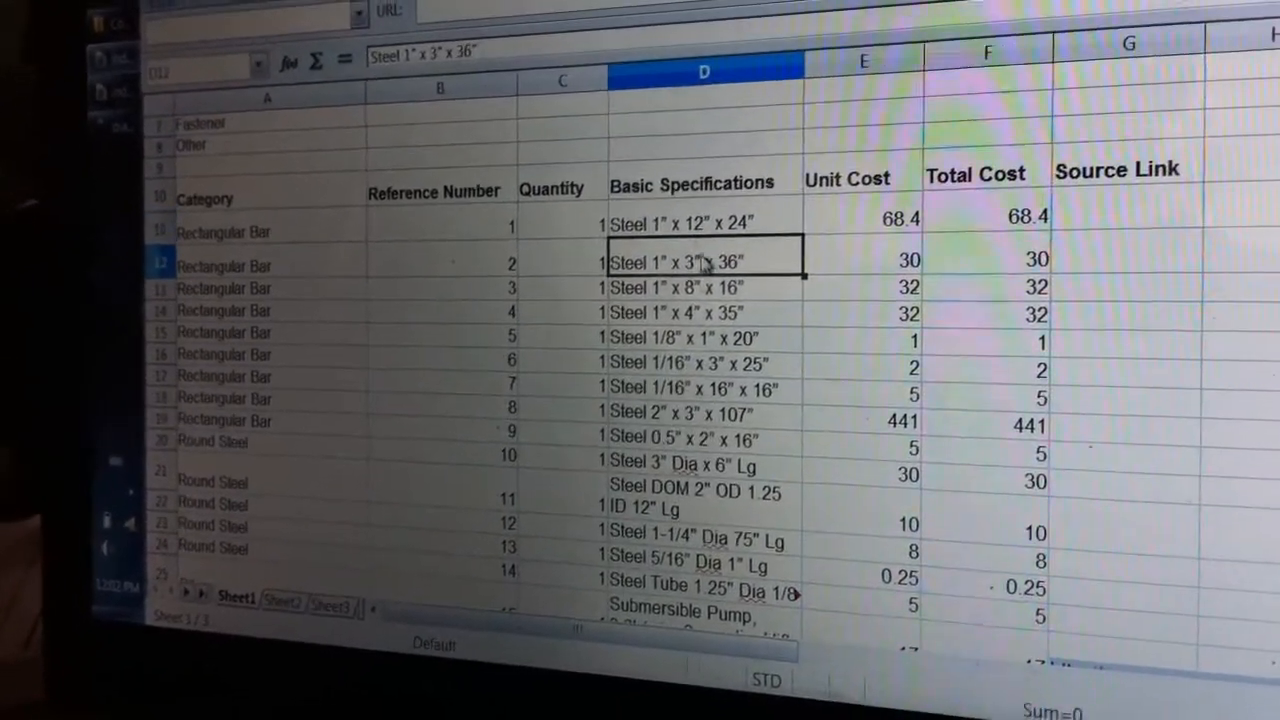
scroll("down", 3)
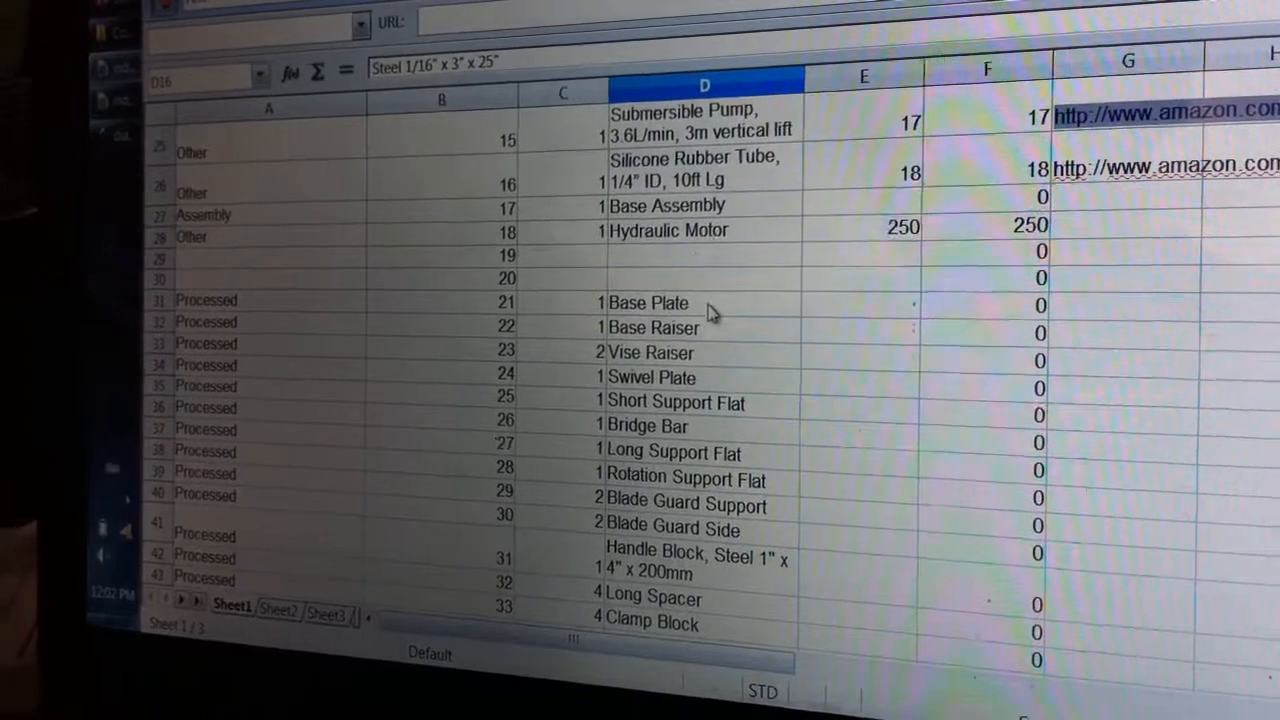
scroll("down", 3)
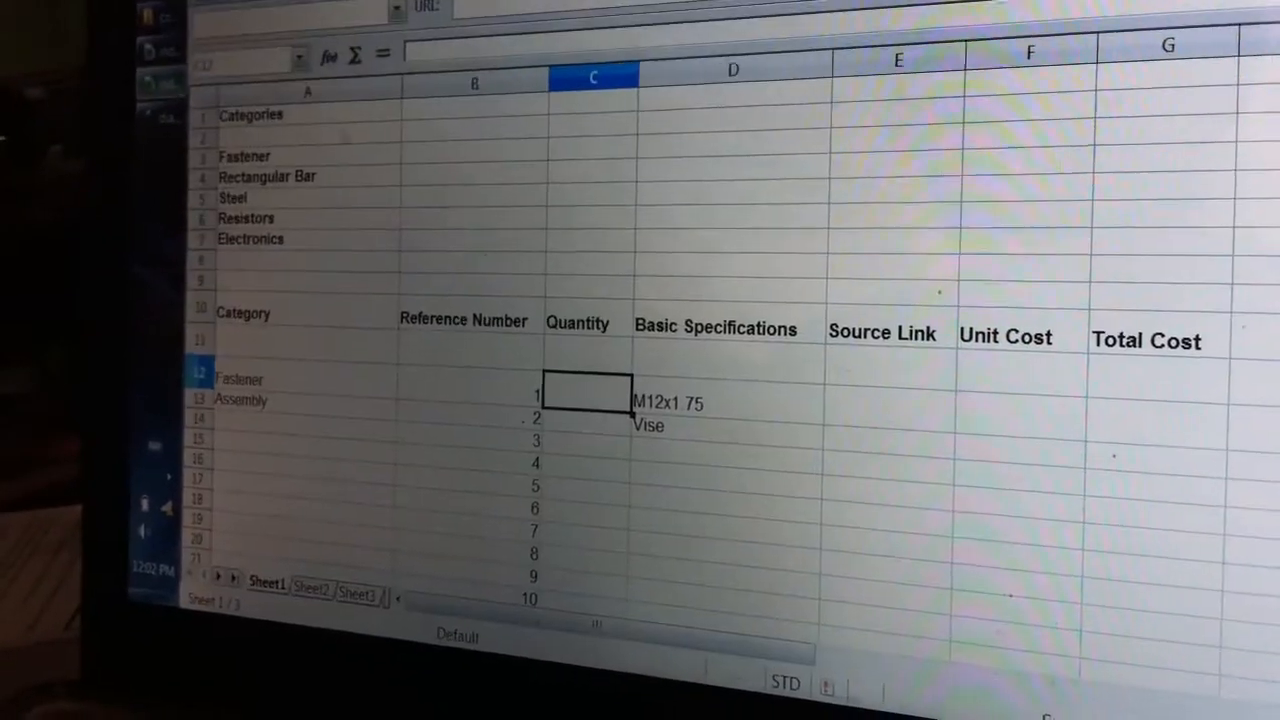
Step: Scroll the parts table before returning to the project folder in Explorer
scroll("down", 3)
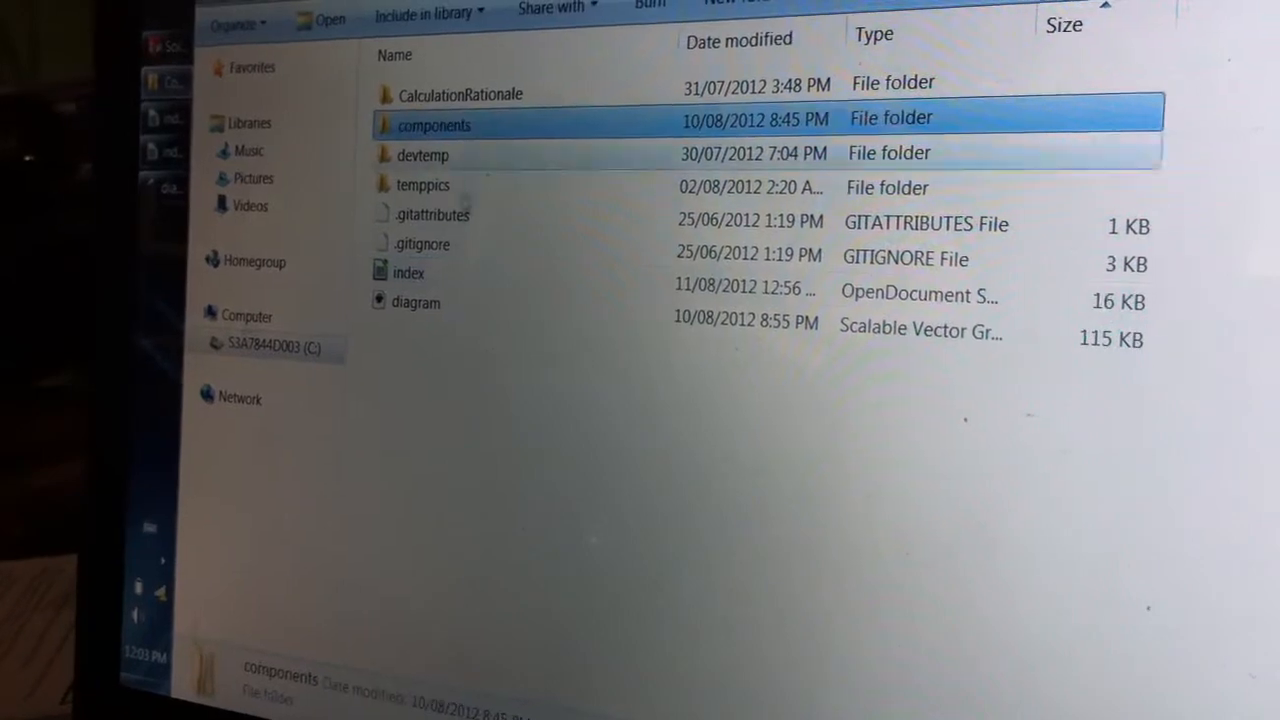
Step: Open diagram.svg from the project folder in Inkscape
left_click(416, 302)
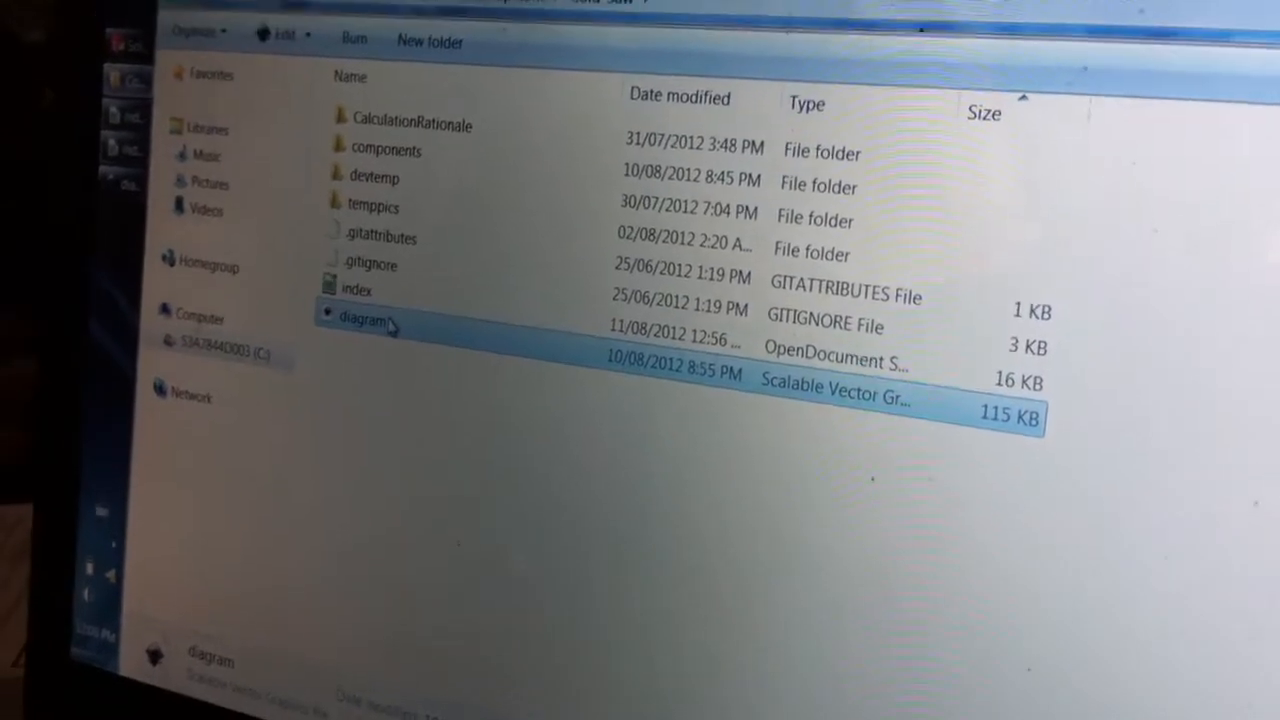
double_click(358, 324)
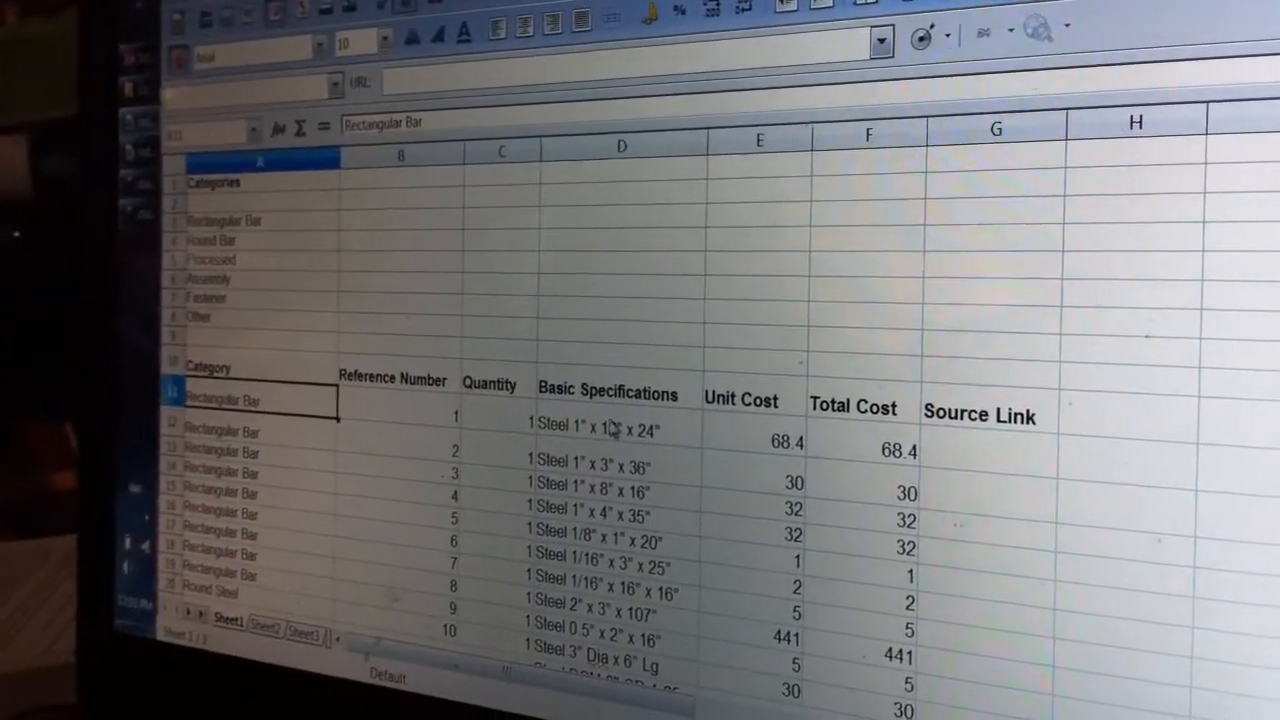
Step: Bring up the components folder with the 51model, SupportAssemblyFab and weldposition1 files
left_click(620, 424)
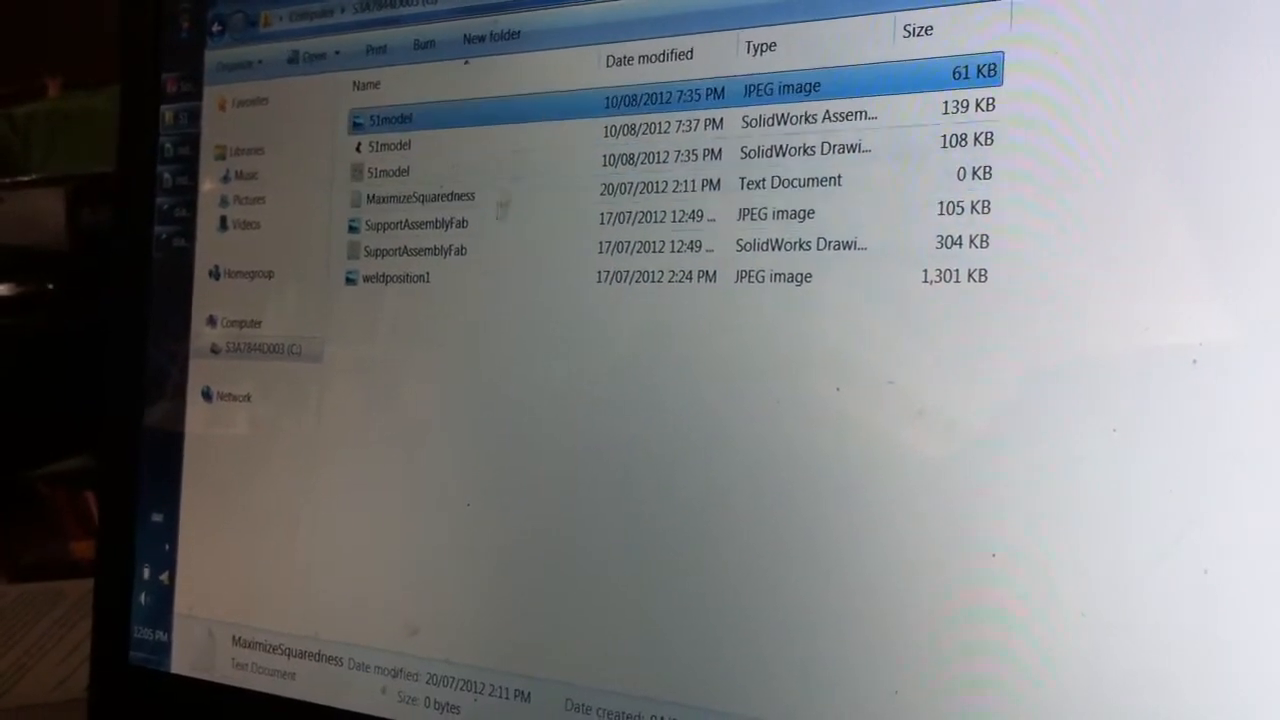
Step: Select the SupportAssemblyFab.jpg image in the components folder file list
left_click(400, 288)
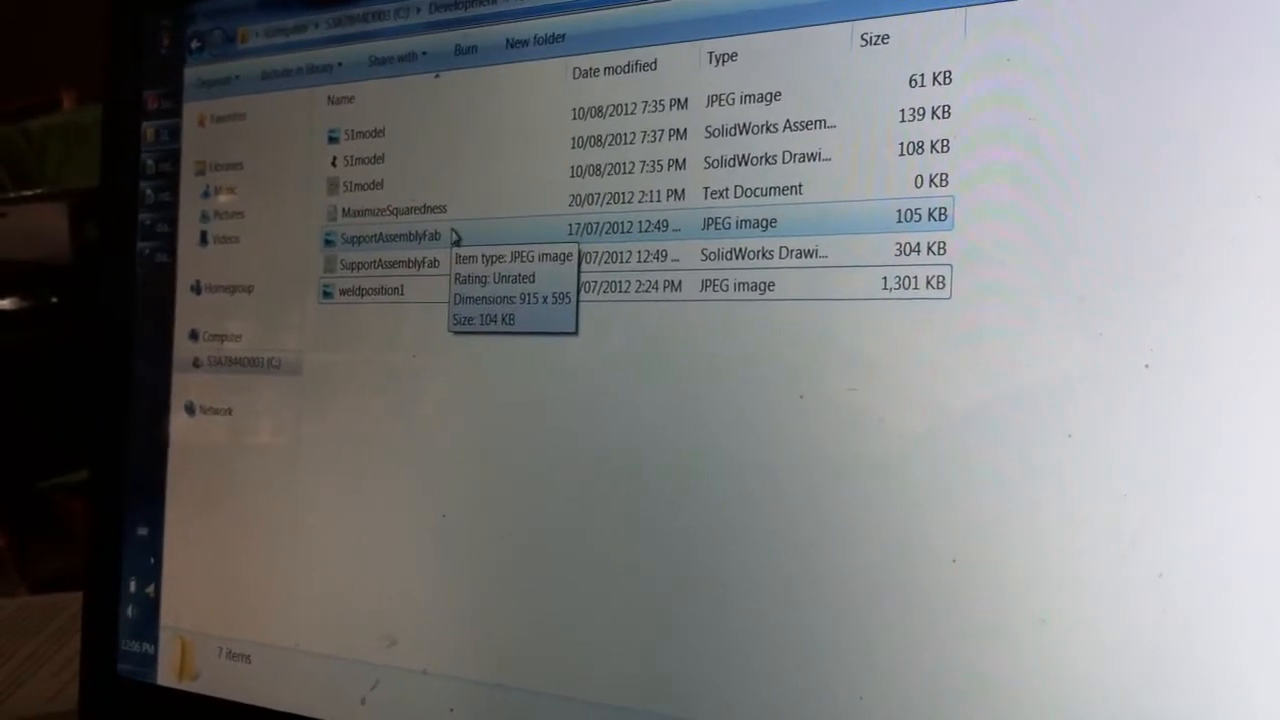
left_click(384, 236)
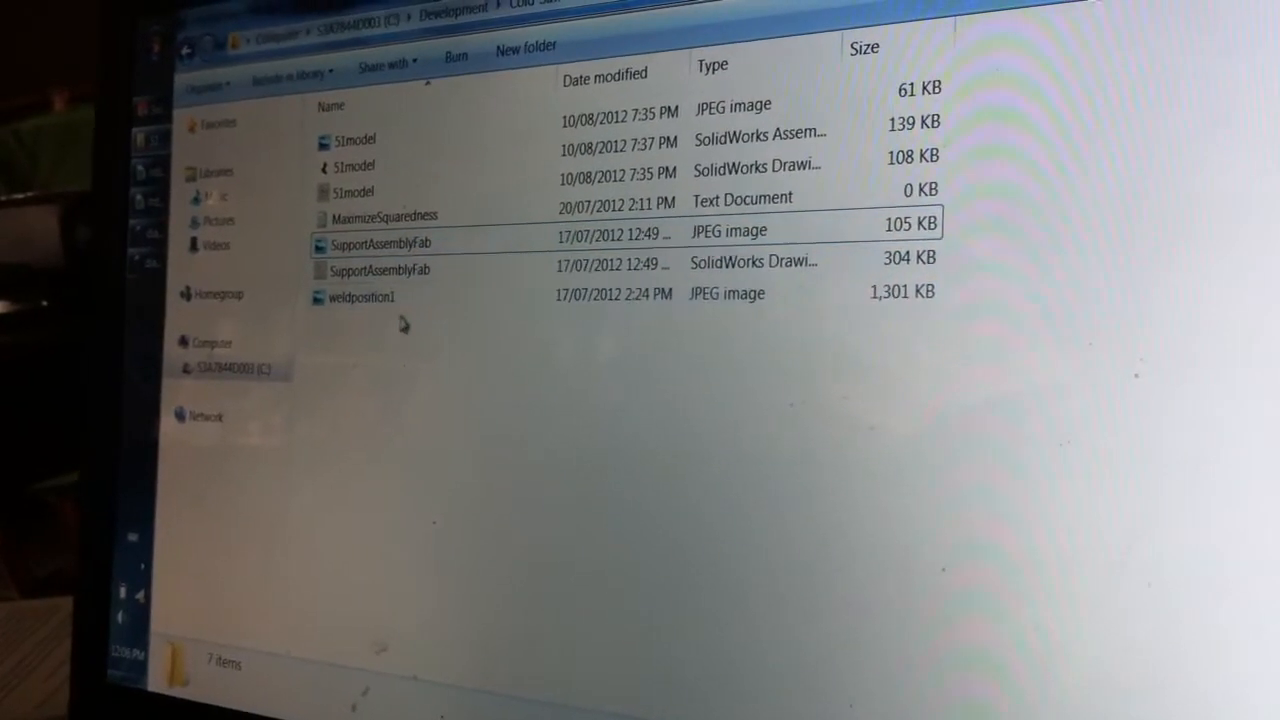
mouse_move(376, 296)
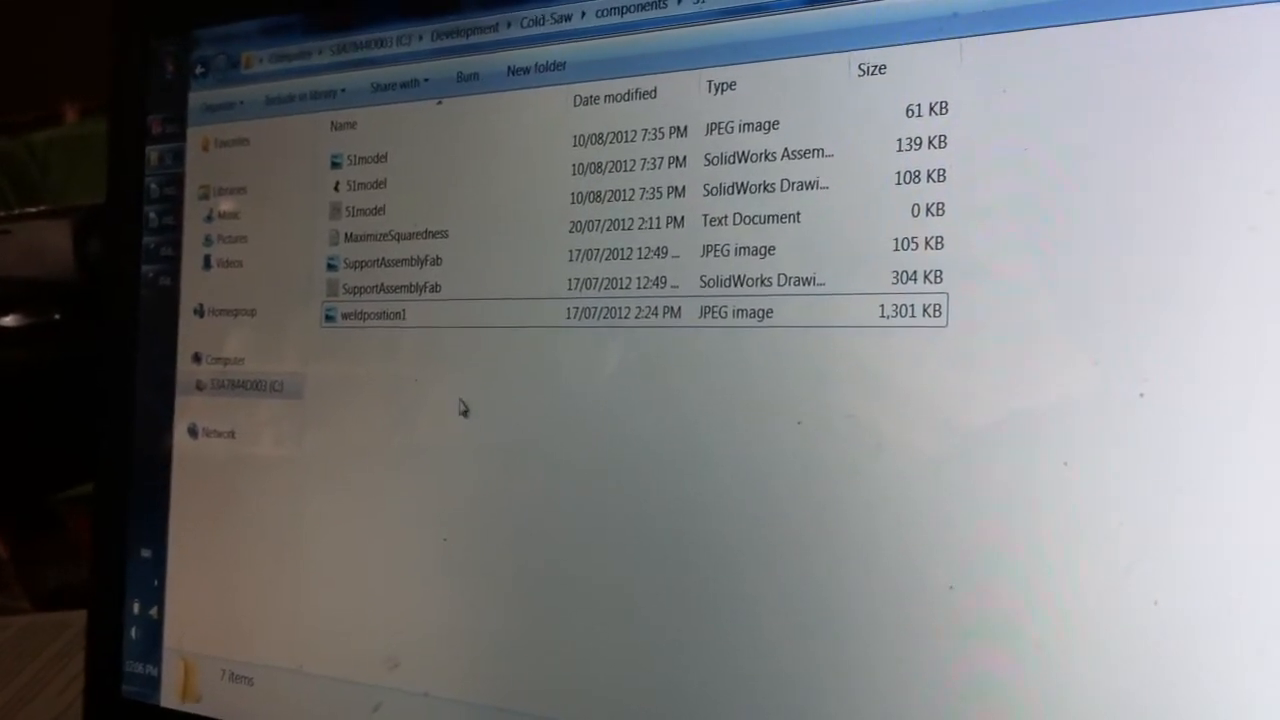
left_click(396, 260)
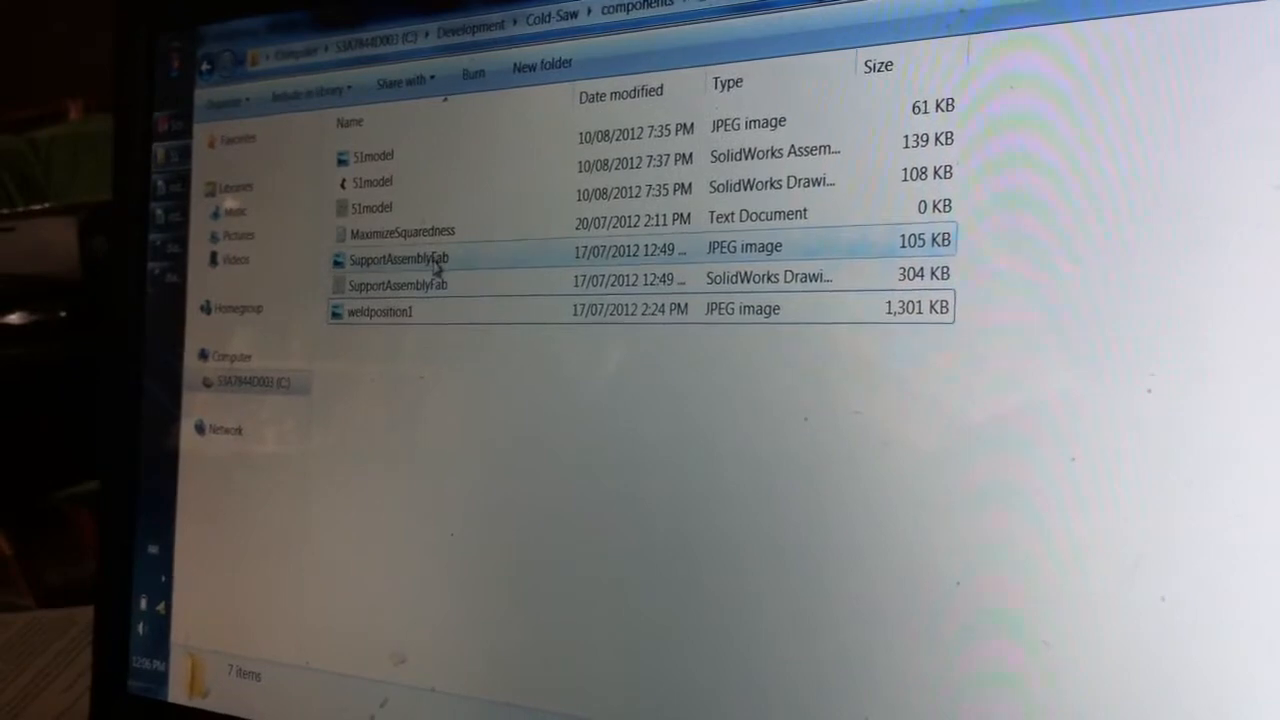
left_click(400, 258)
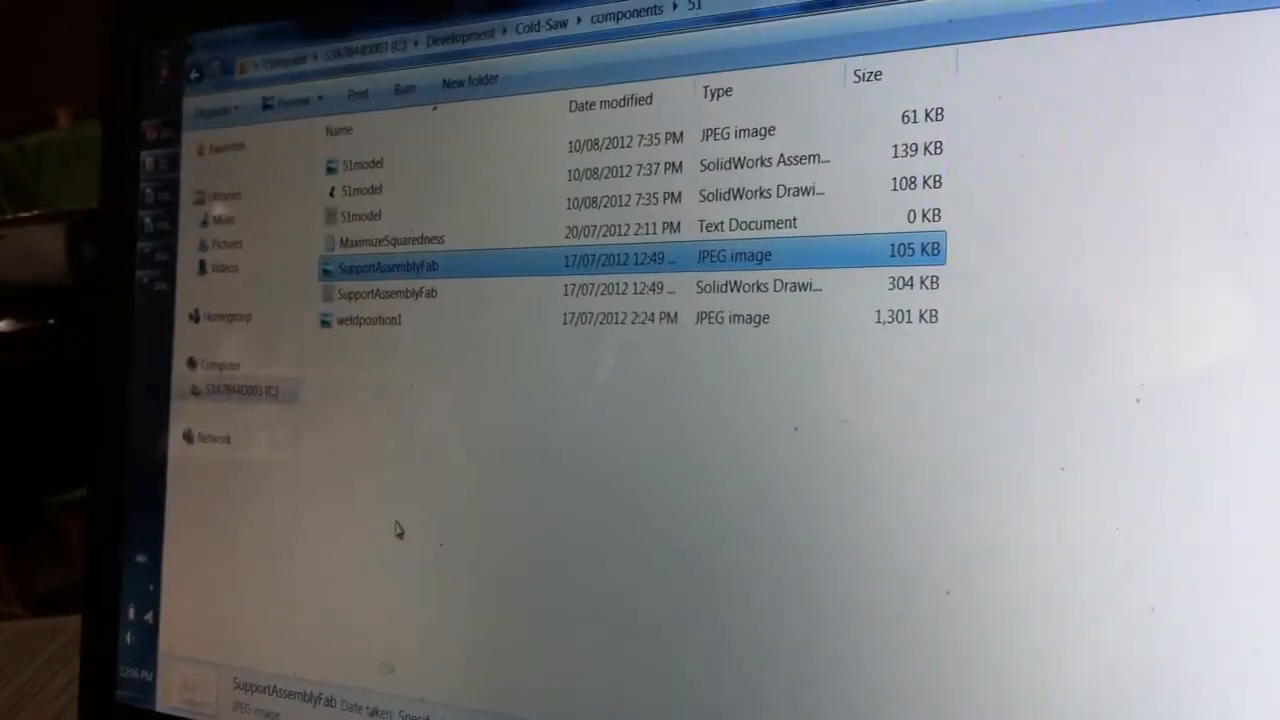
left_click(540, 30)
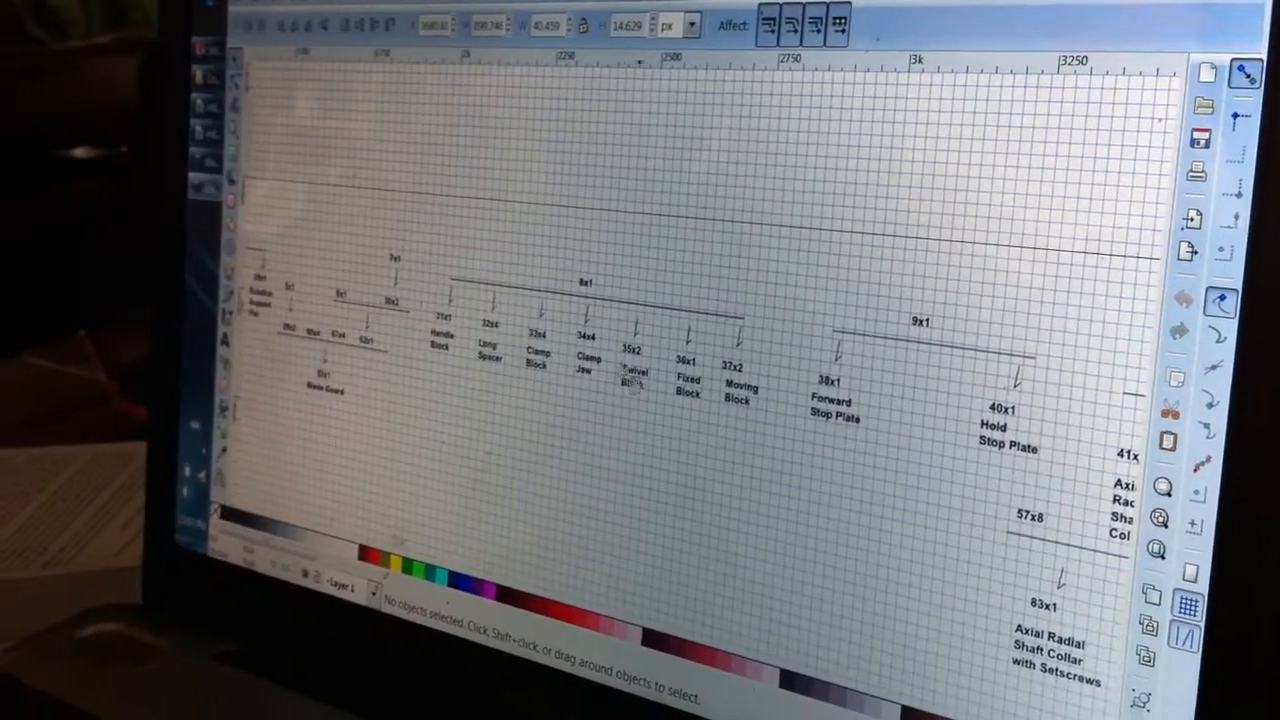
Step: View the diagram canvas showing the Handle Block, Clamp Block and Forward Stop Plate tree
left_click(628, 376)
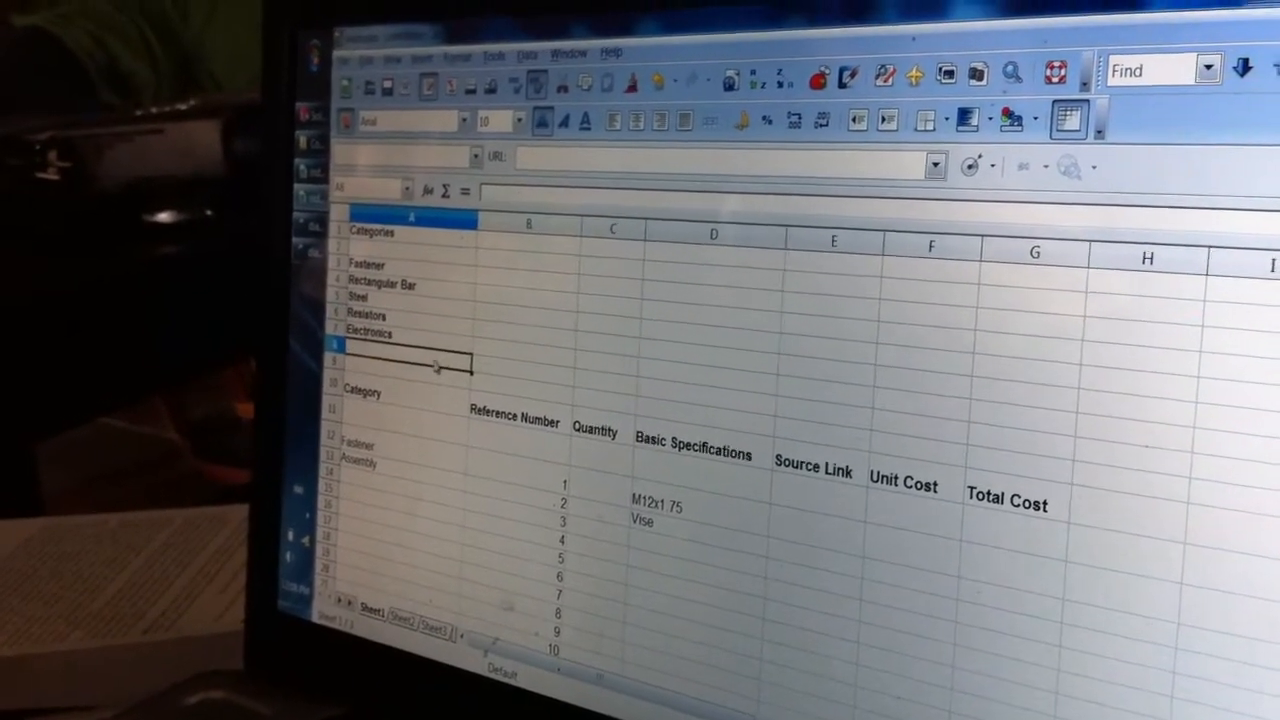
Step: Enter 'Matter' in cell A9 as a new category under Electronics
type("Matter")
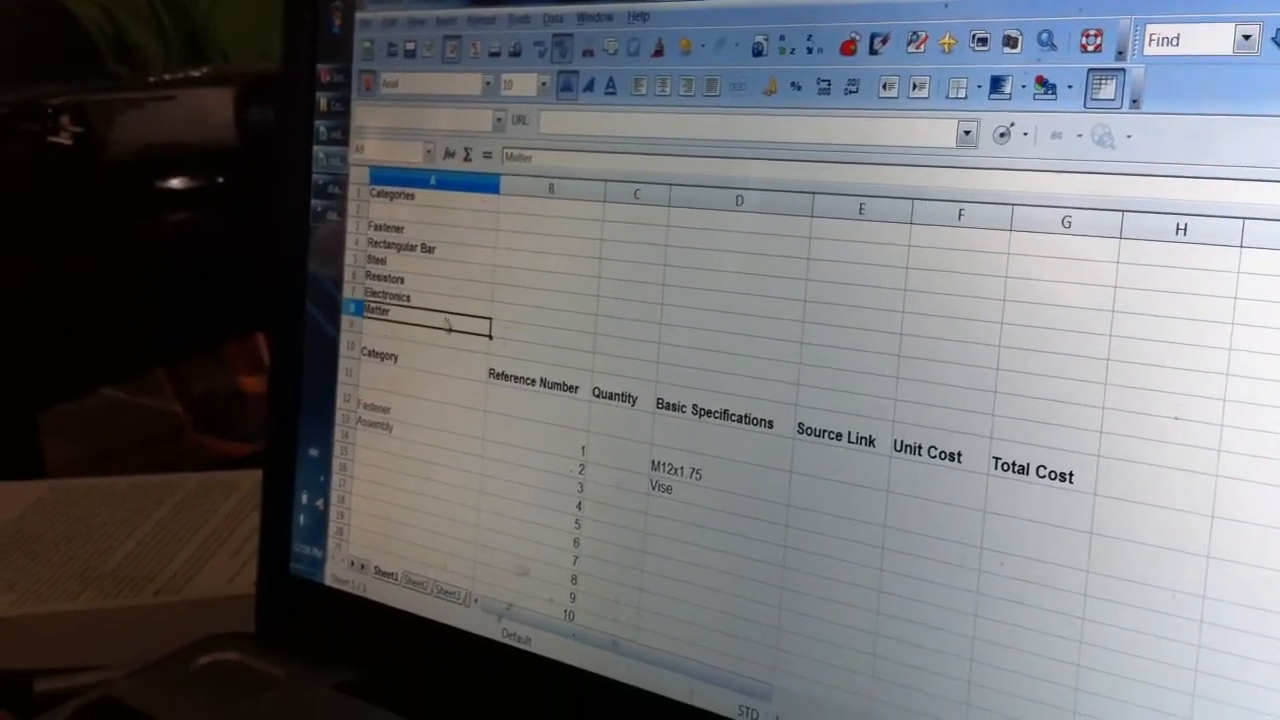